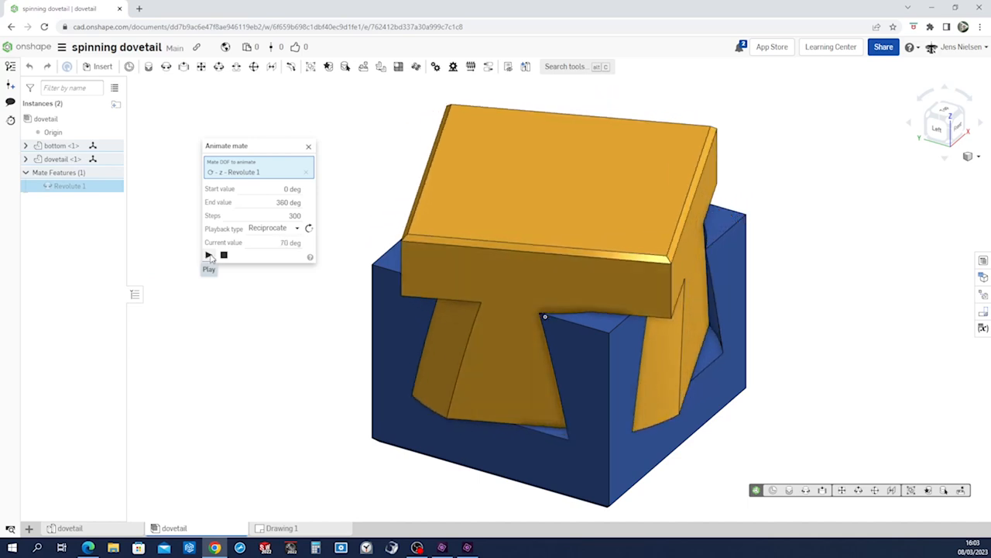
Play the revolute mate animation so the orange top spins on the blue base.
left_click(208, 254)
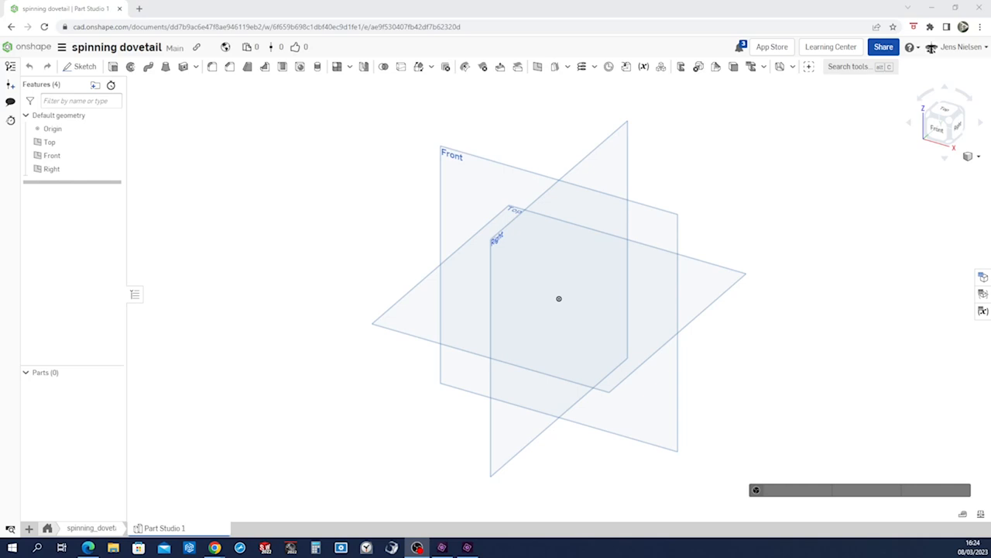
Hide the Top, Front and Right planes and start a new sketch.
left_click(49, 142)
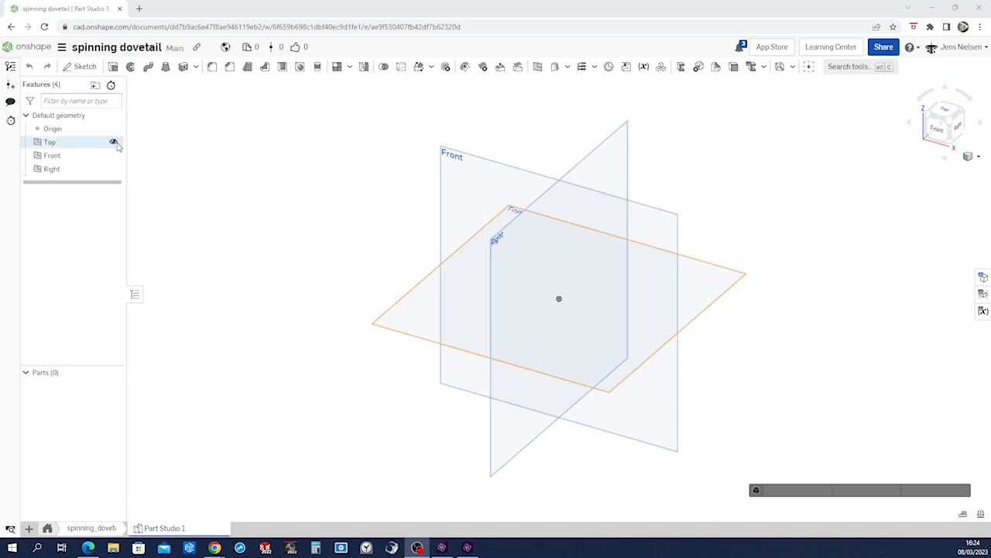
left_click(115, 155)
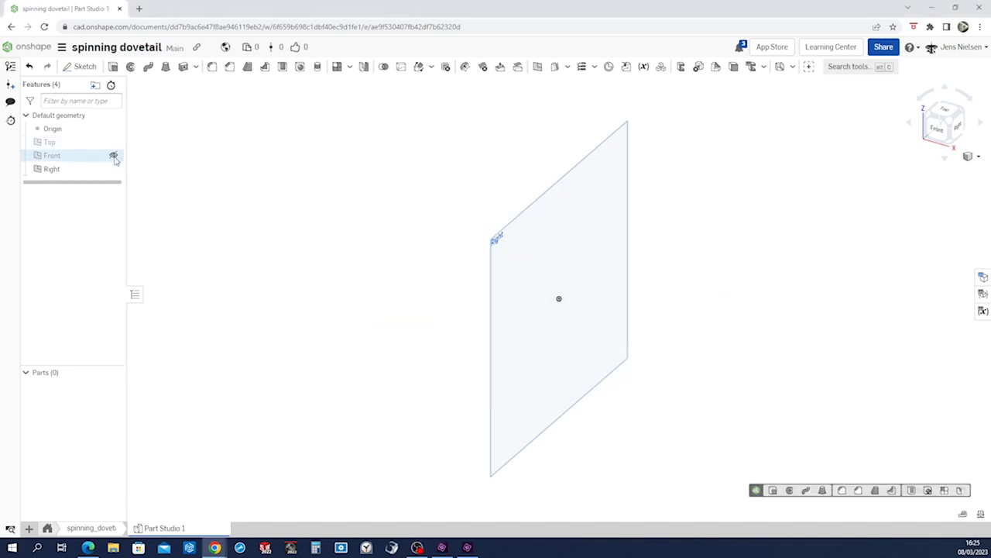
left_click(115, 155)
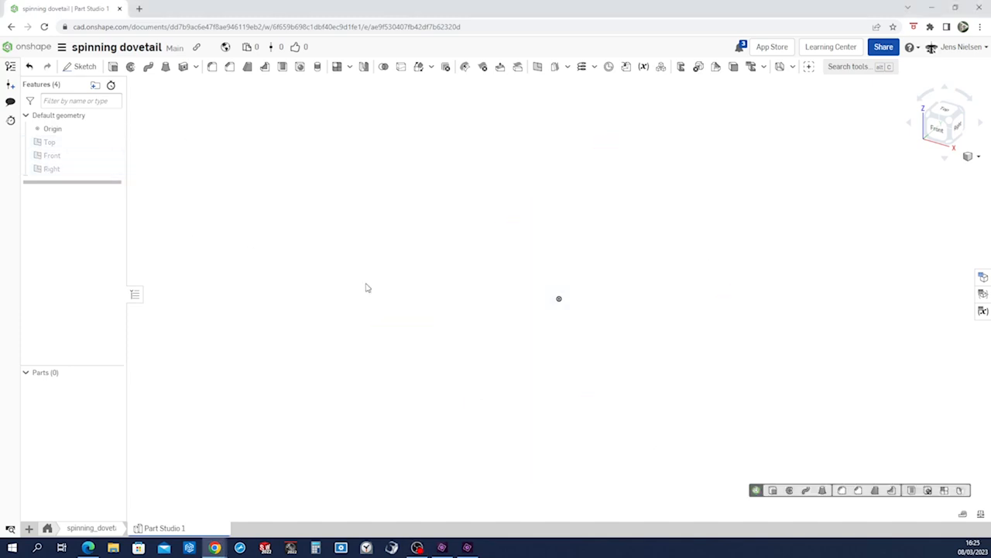
left_click(84, 65)
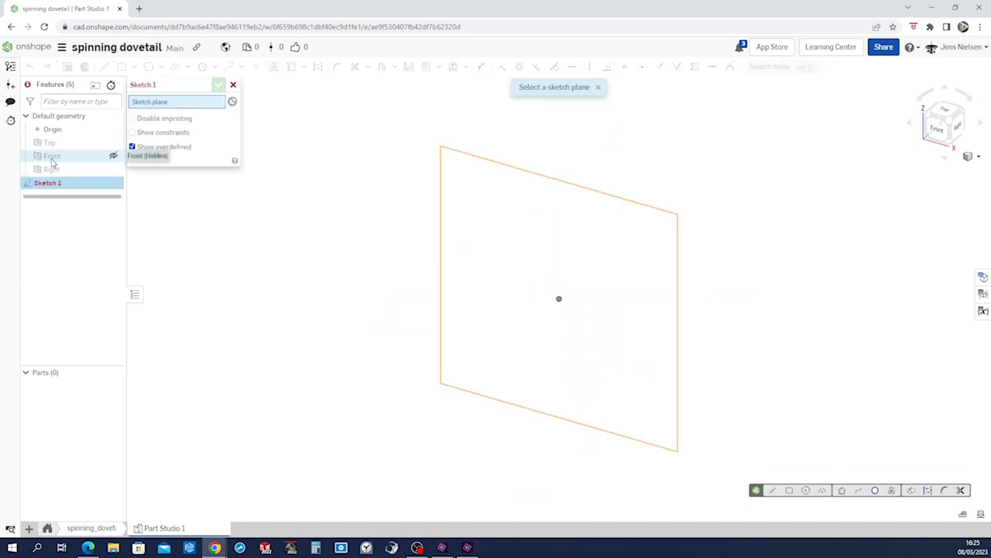
On the Front plane, sketch a 100-tall rectangle split by horizontal lines 25 from top and bottom.
left_click(53, 155)
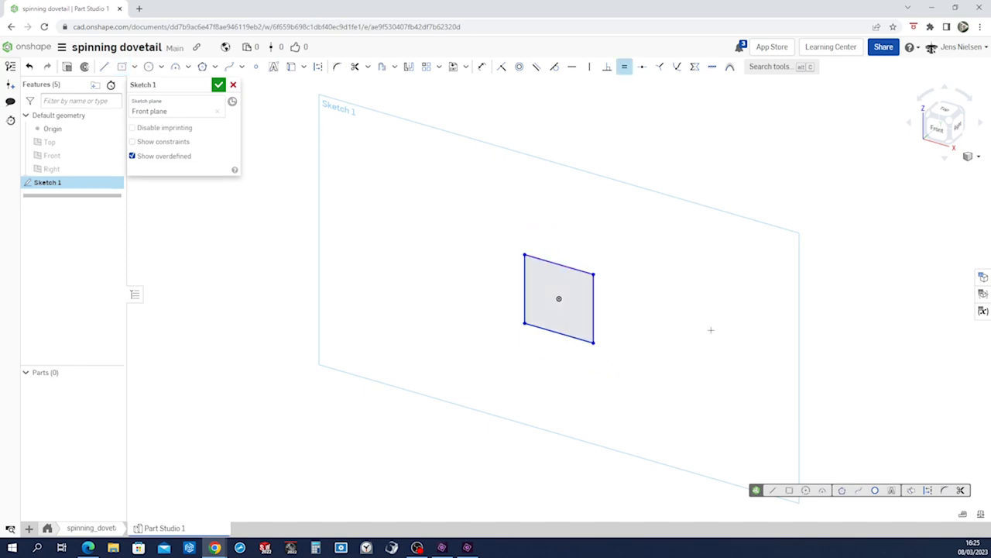
left_click(481, 66)
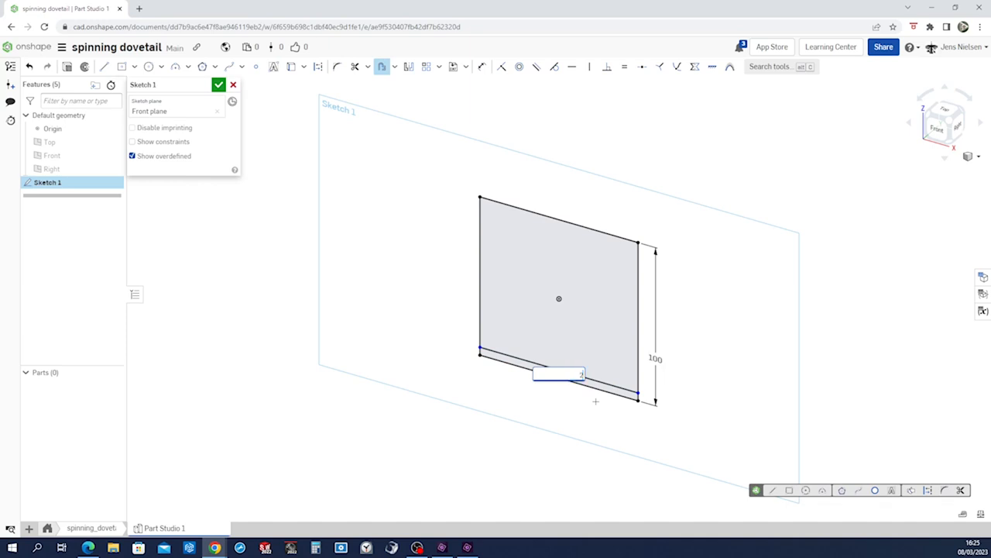
type("25")
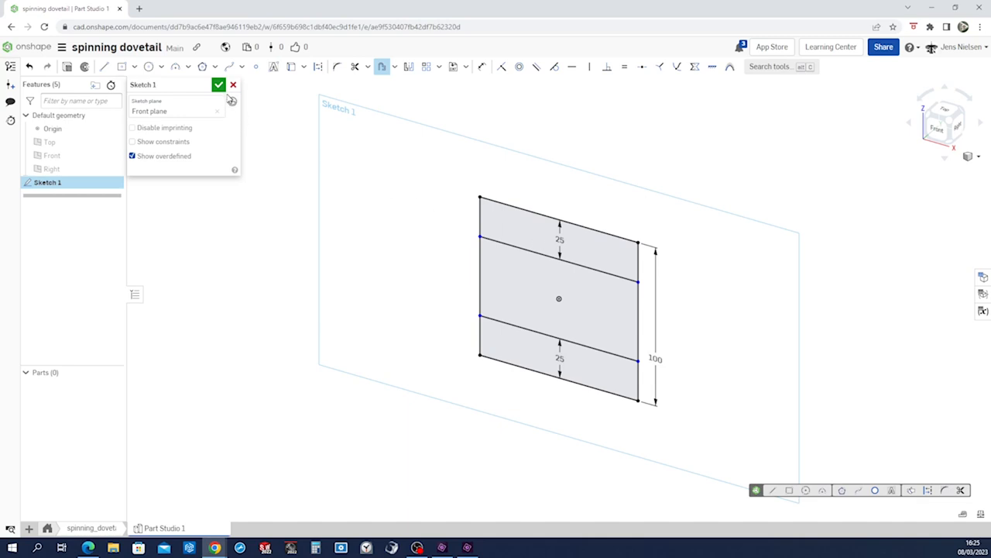
left_click(220, 84)
type("100")
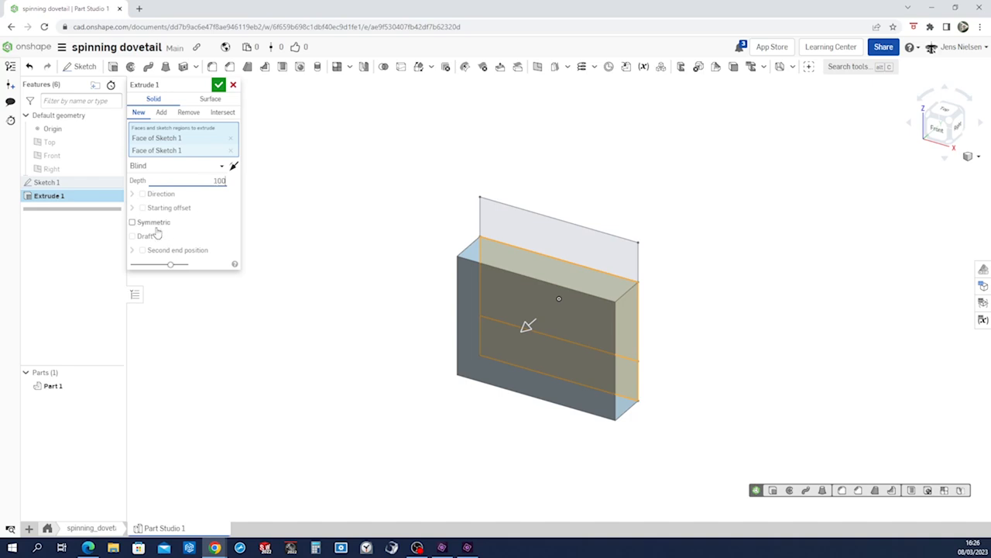
Extrude the sketch faces 100 mm symmetric about the Front plane into a solid block.
left_click(133, 223)
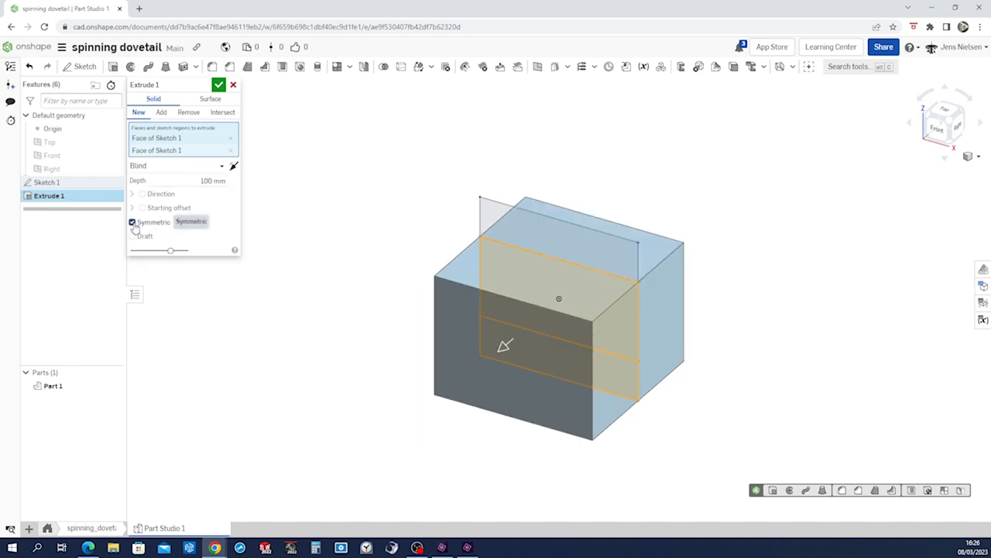
left_click(220, 83)
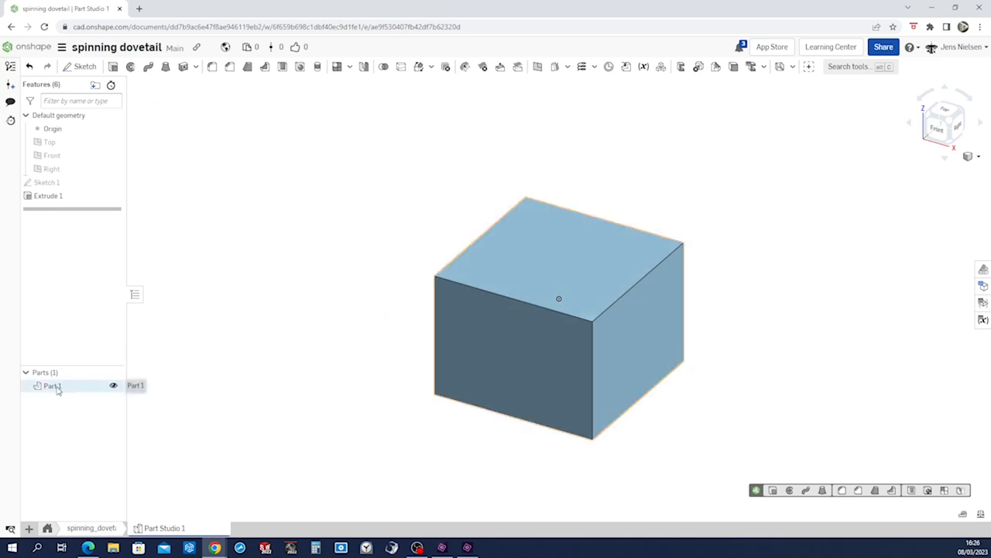
Rename Part 1 to bottom.
right_click(53, 385)
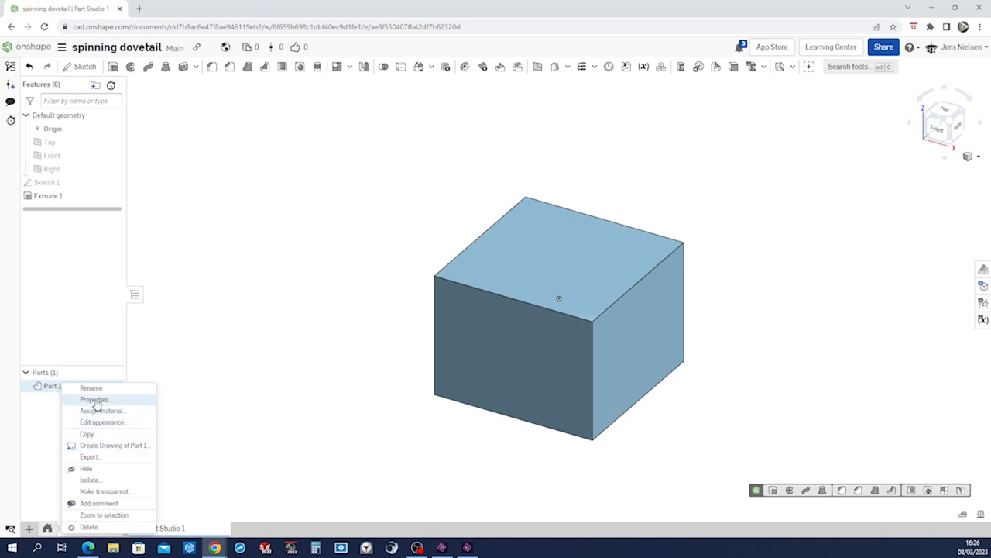
left_click(89, 387)
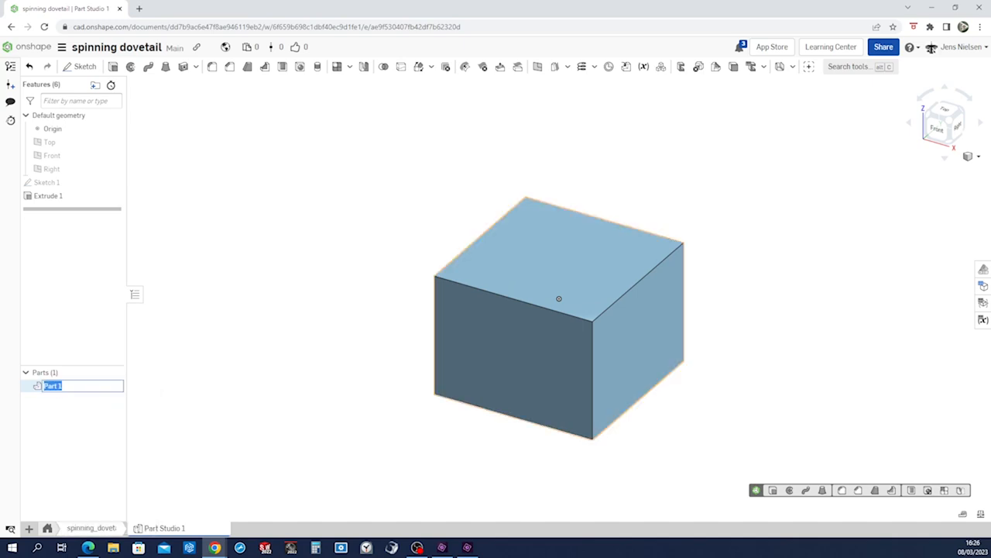
type("bottom")
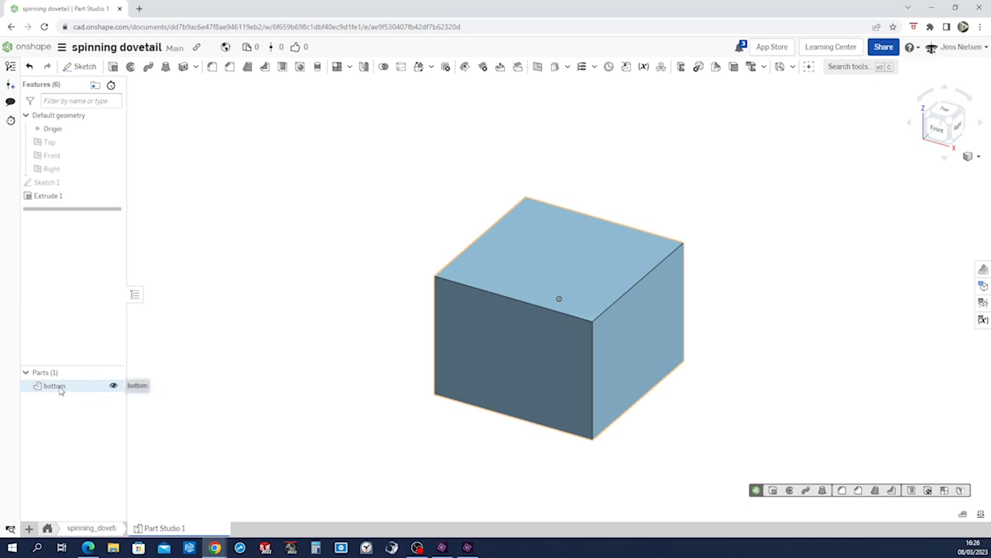
Recolour the bottom part dark blue through Edit appearance.
right_click(54, 385)
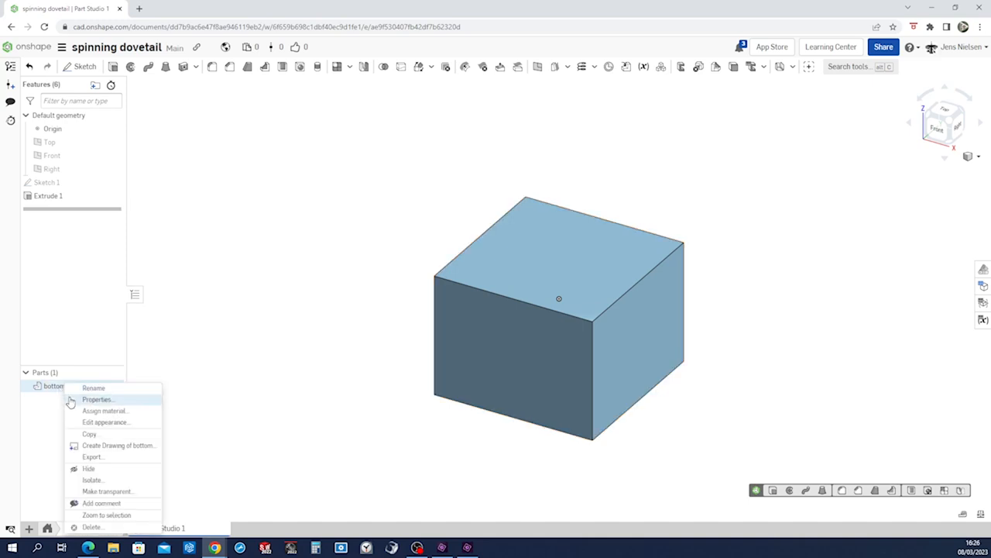
left_click(106, 422)
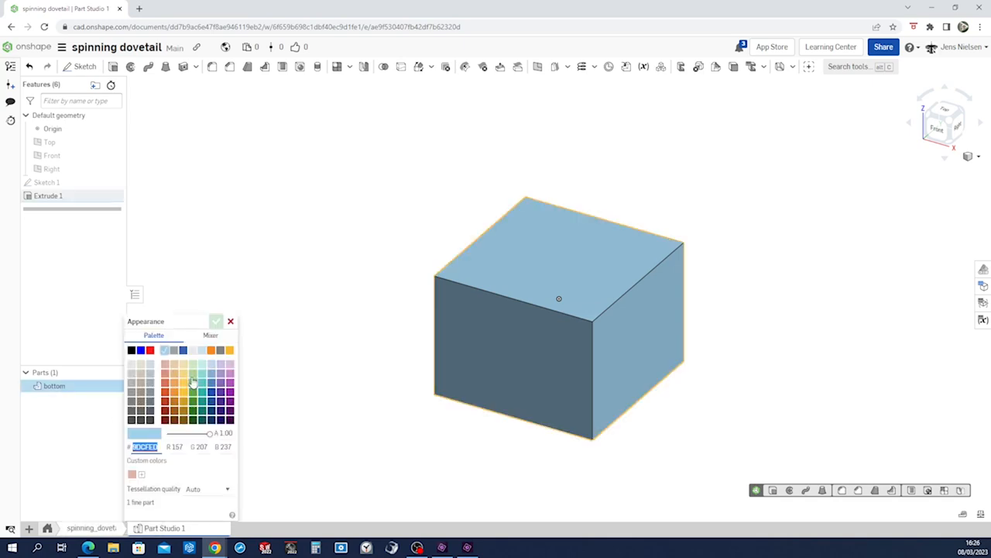
left_click(211, 390)
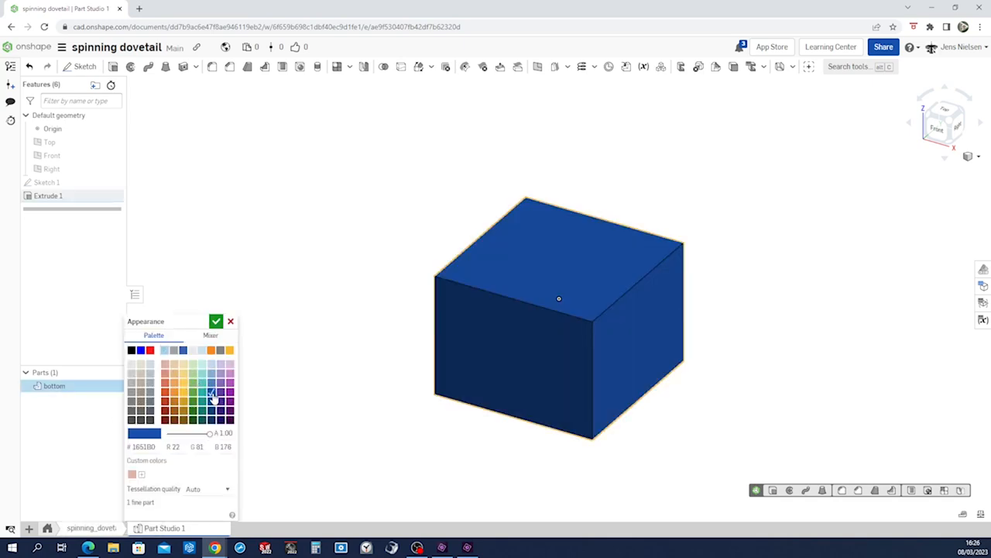
left_click(216, 321)
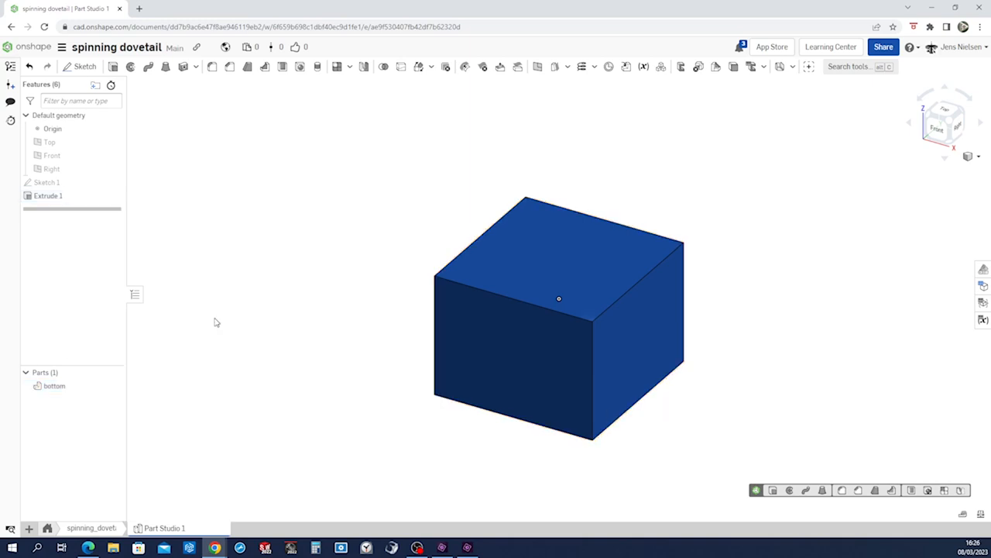
Create Plane 1 as a line-angle plane through two edges of the bottom block.
left_click(47, 183)
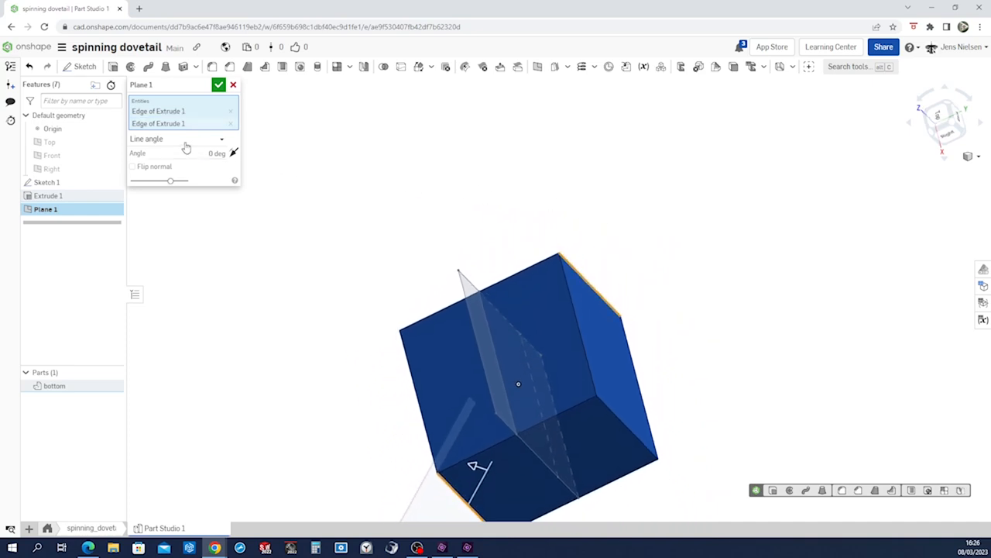
left_click(220, 84)
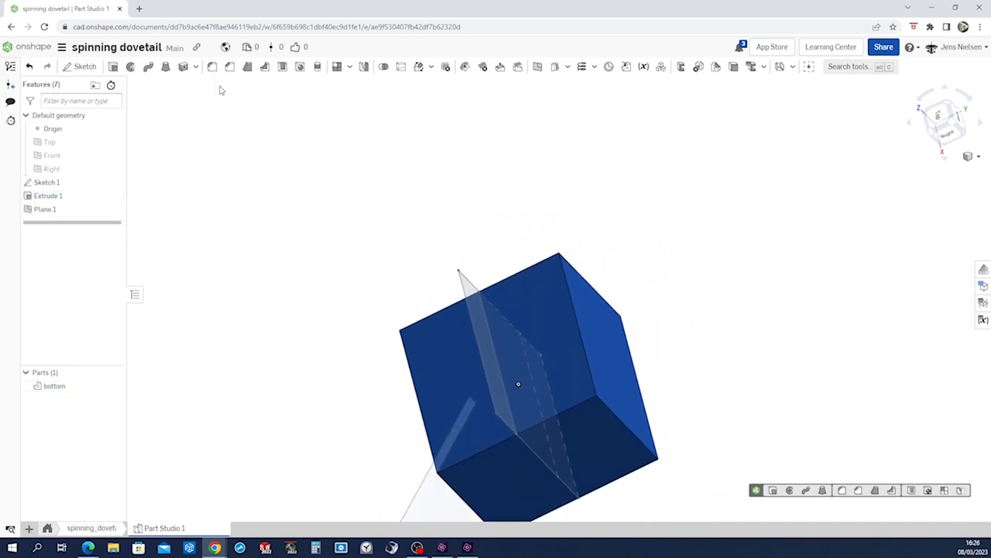
left_click_drag(518, 384, 487, 279)
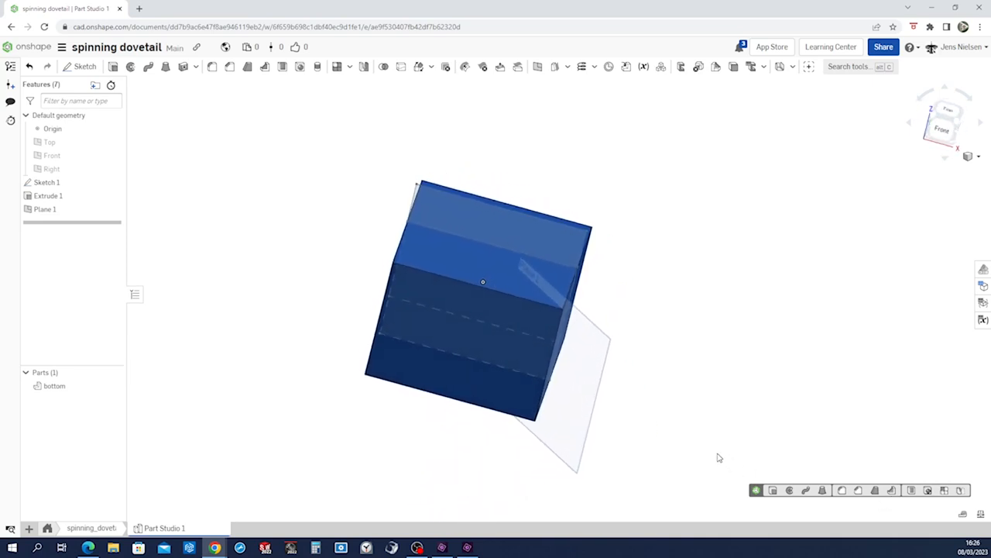
Start Sketch 2 on Plane 1 and show the block in section view along that plane.
left_click(84, 65)
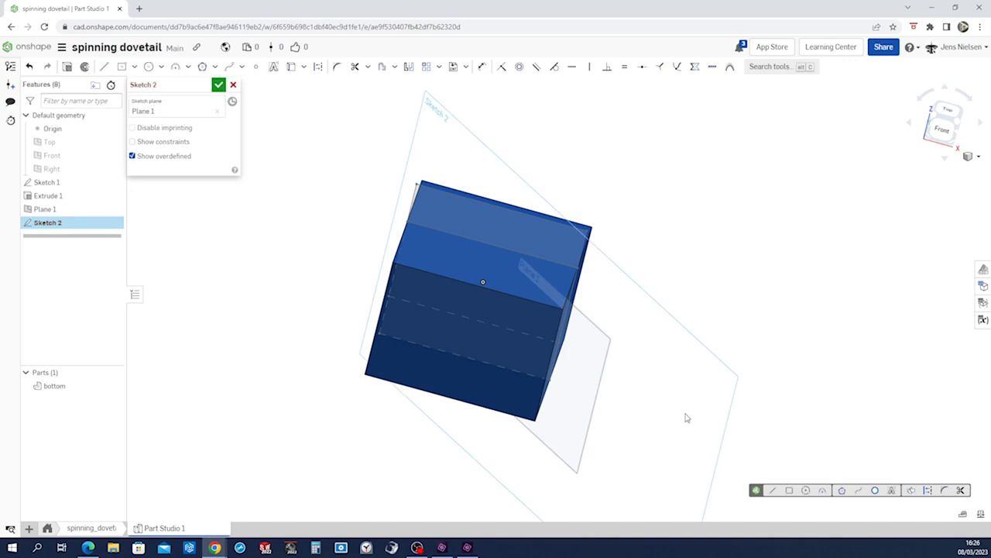
mouse_move(821, 302)
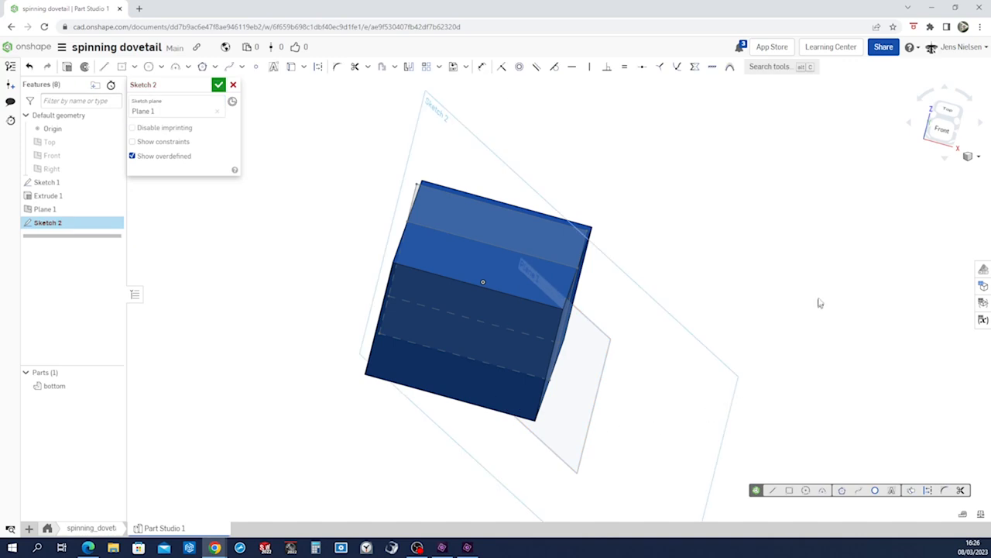
left_click(979, 156)
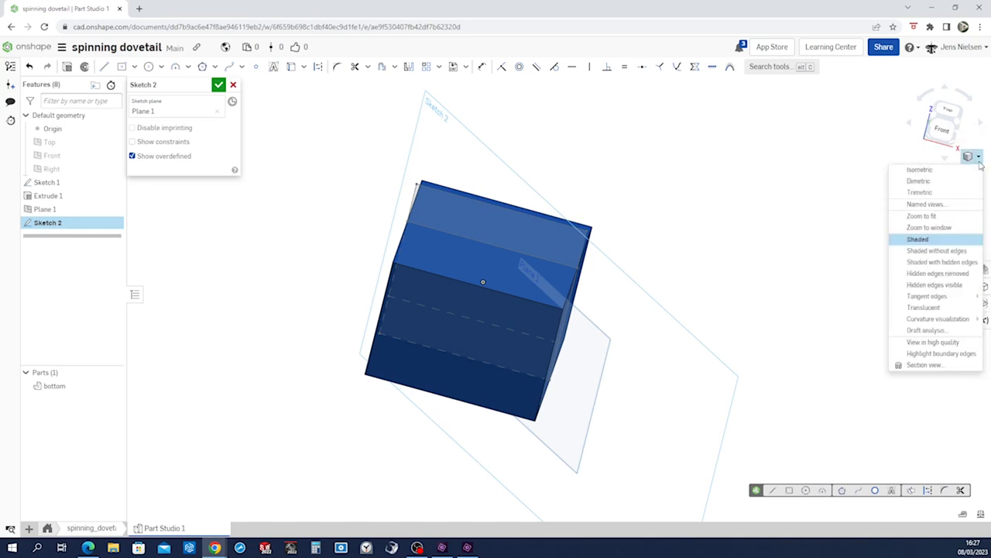
left_click(925, 364)
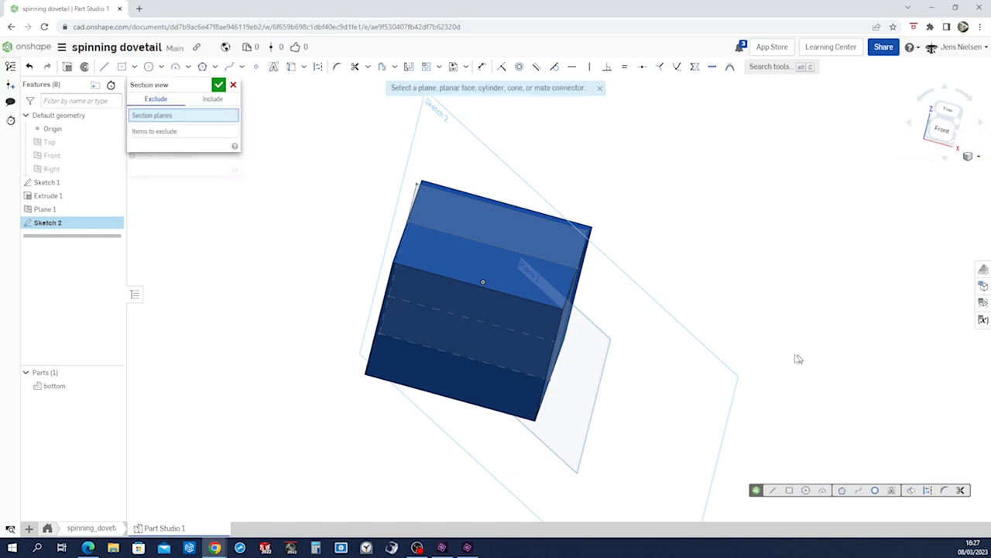
mouse_move(722, 364)
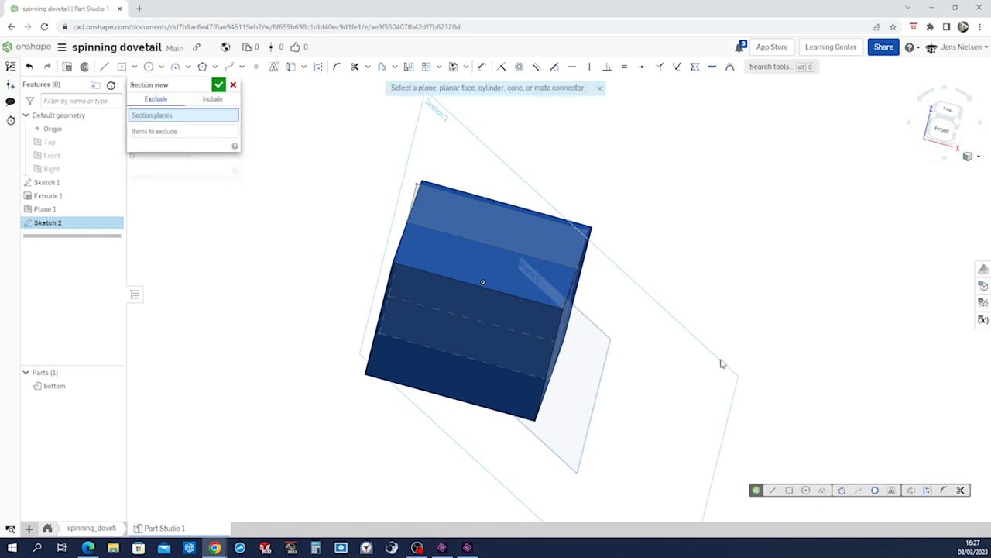
left_click_drag(721, 364, 648, 307)
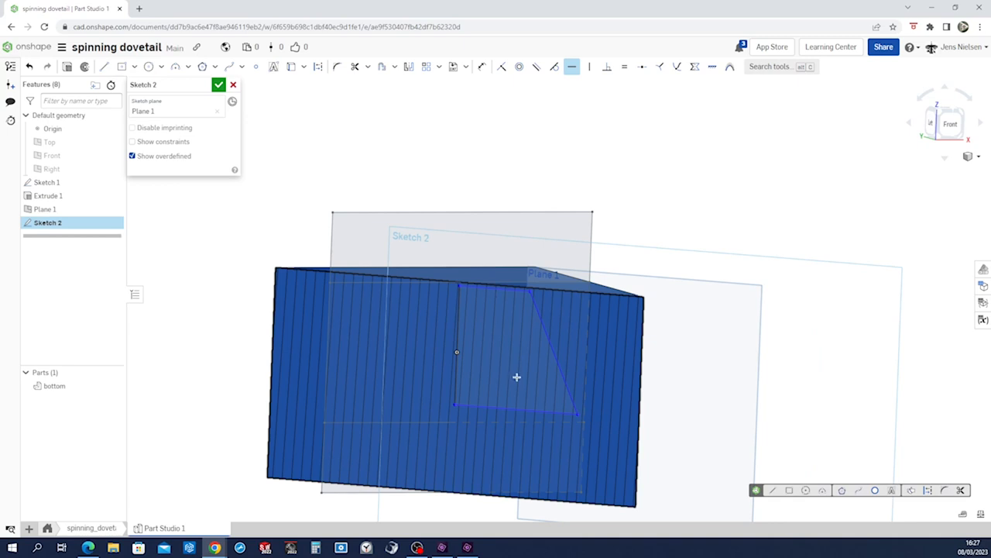
Begin drawing the dovetail profile lines in Sketch 2.
left_click(502, 65)
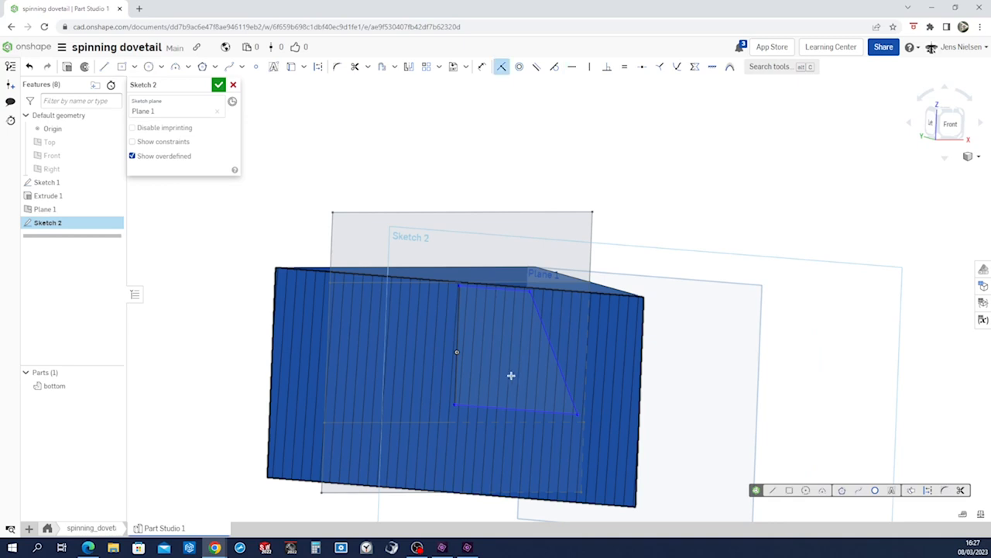
mouse_move(455, 406)
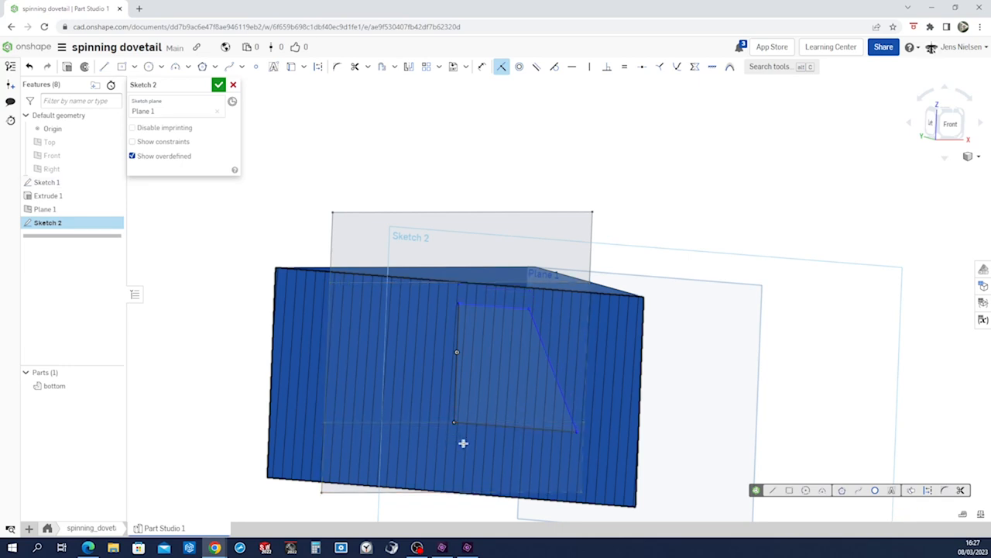
mouse_move(458, 301)
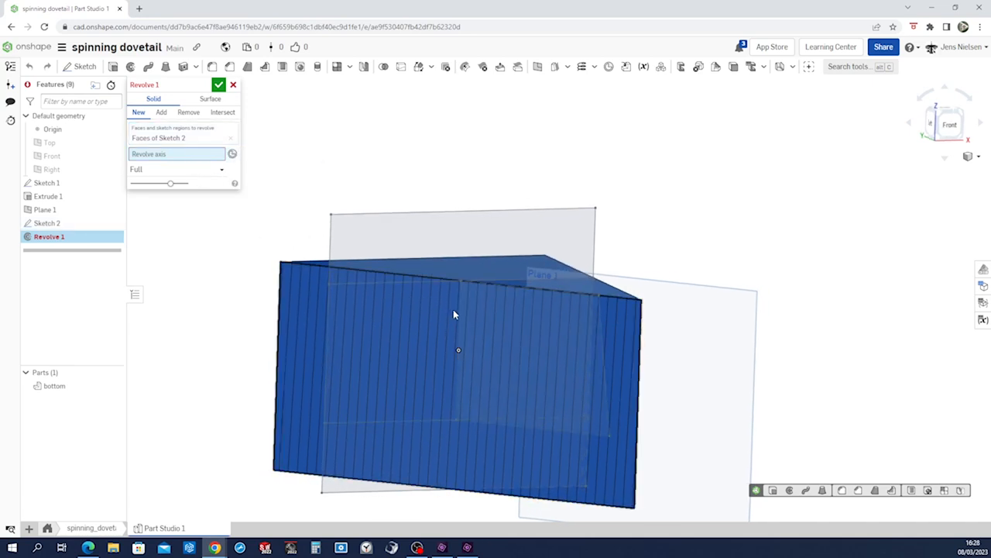
Revolve the dovetail profile about its sketch edge as a Remove cut into the base.
left_click(457, 348)
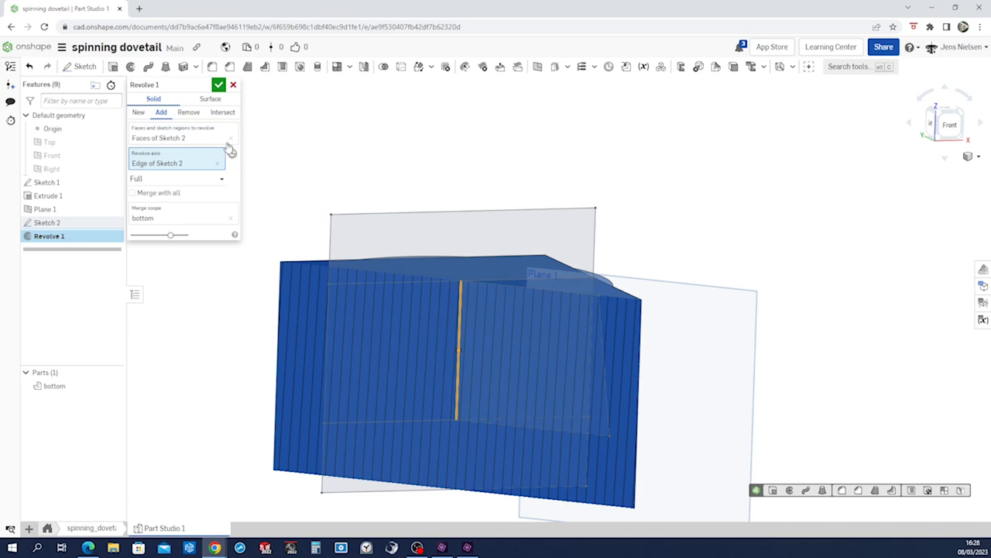
left_click(189, 111)
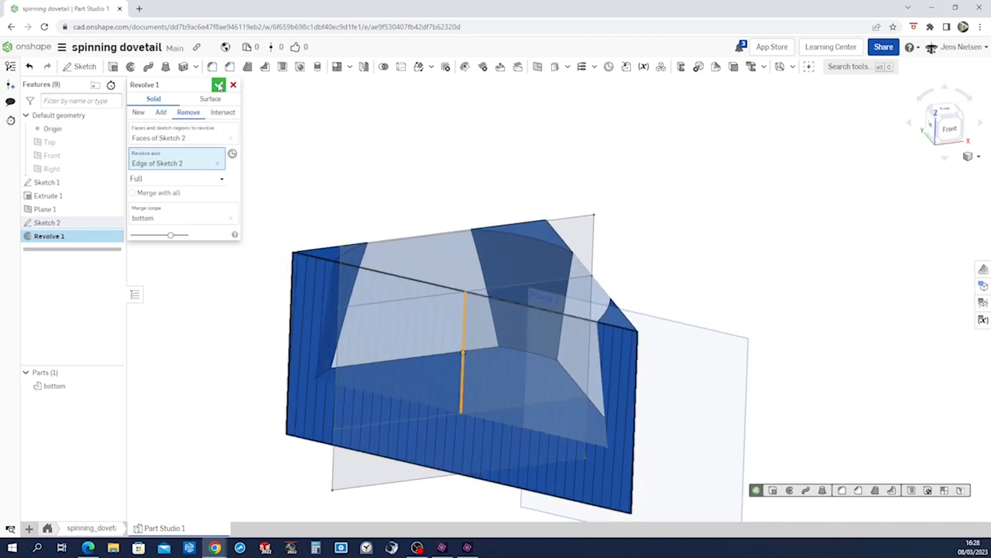
left_click(220, 83)
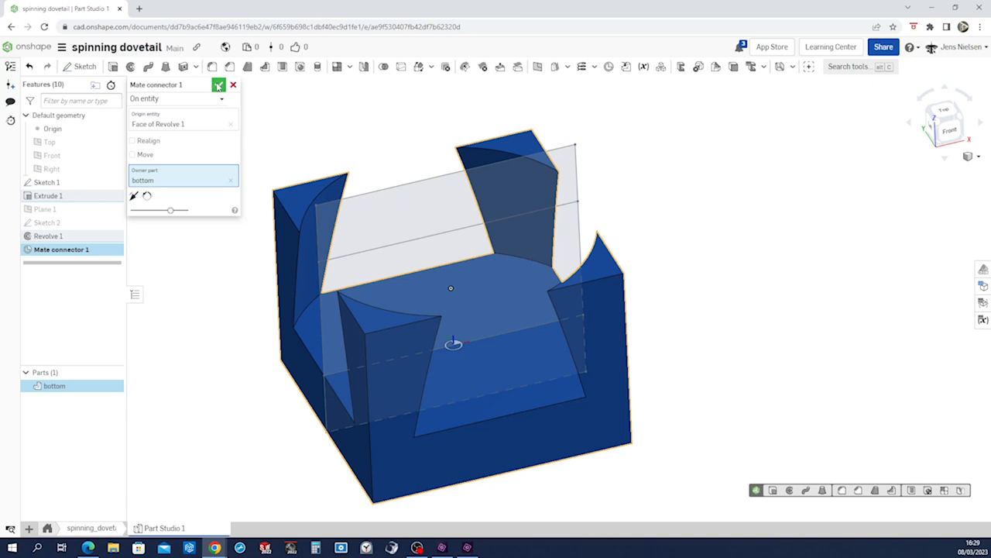
Confirm Mate connector 1 on the revolved groove face of the bottom part.
left_click(220, 84)
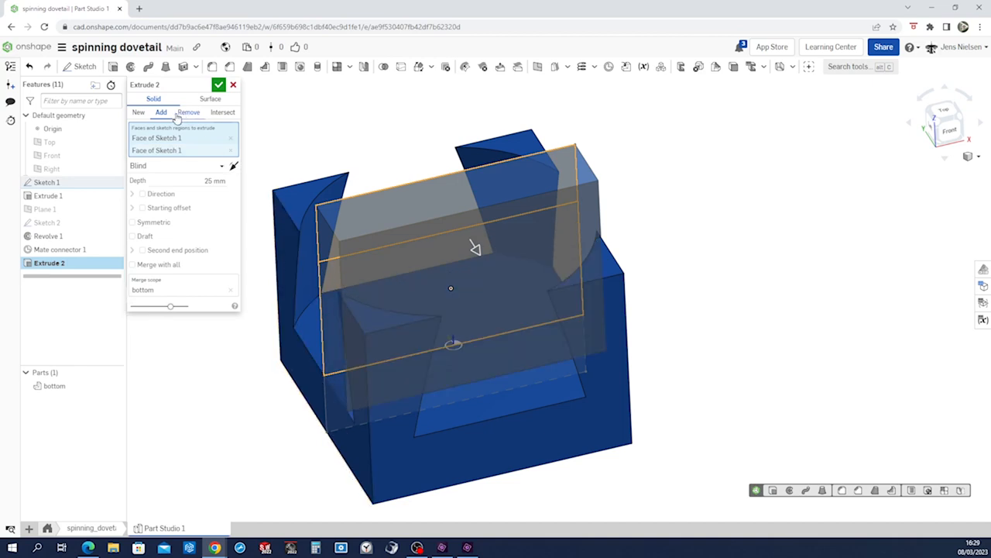
Extrude Sketch 1 as a new part, symmetric, 100 deep, creating Part 2 in the groove.
left_click(138, 111)
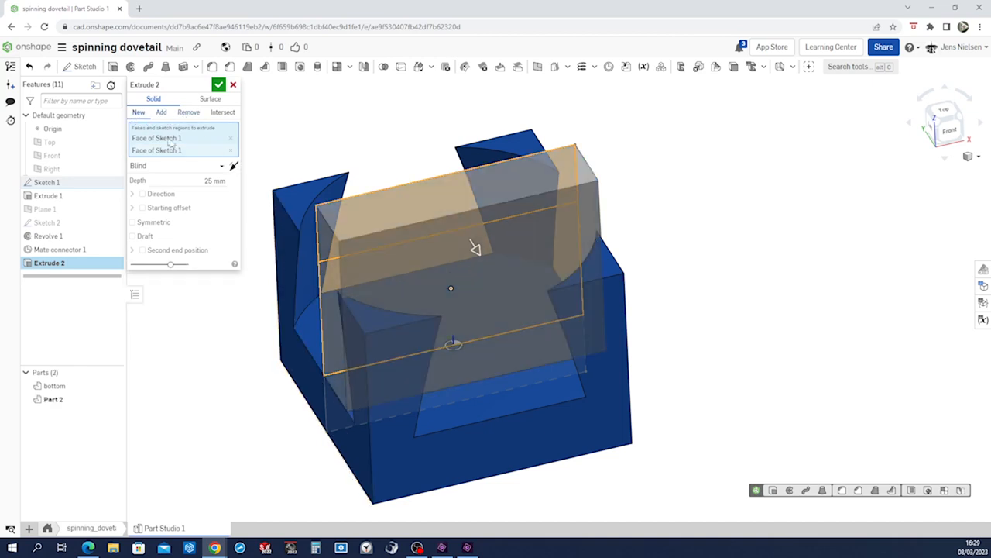
left_click(133, 223)
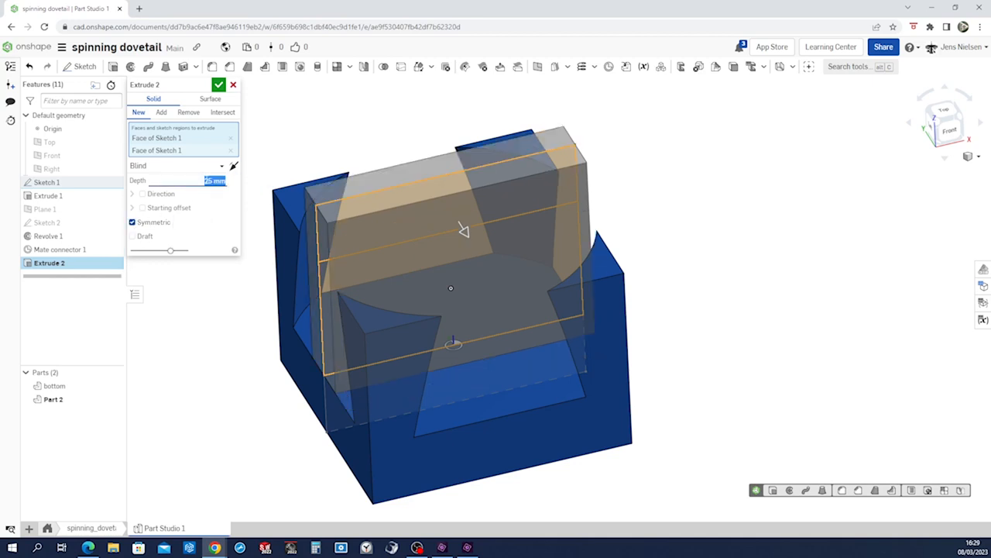
type("100")
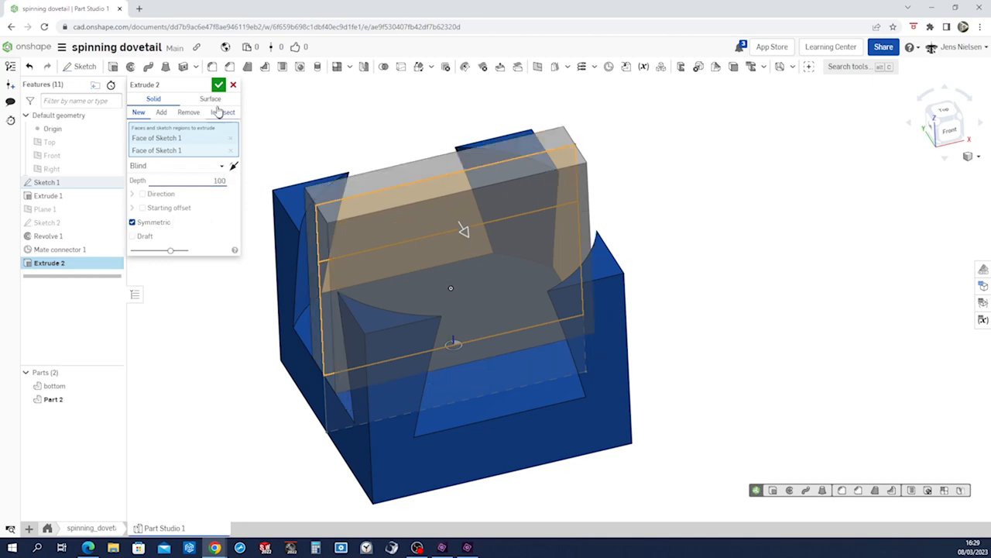
left_click(220, 84)
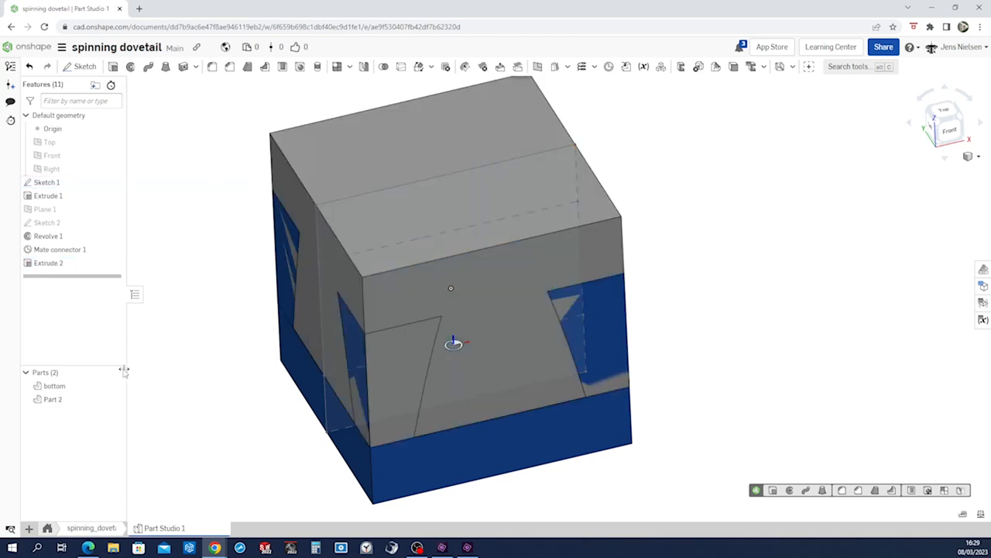
Rename Part 2 in the parts list to 'dovetail'.
left_click(53, 399)
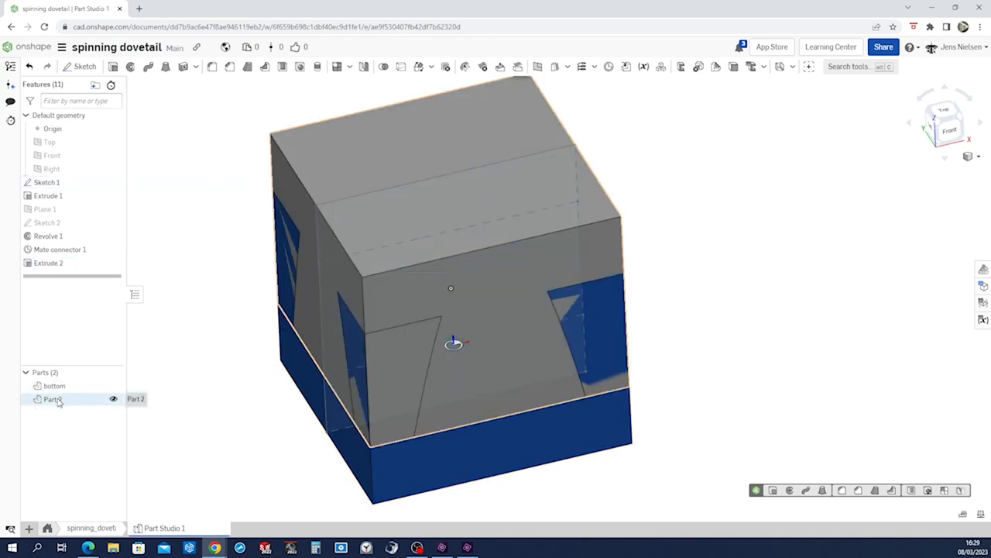
right_click(53, 400)
type("dovetail")
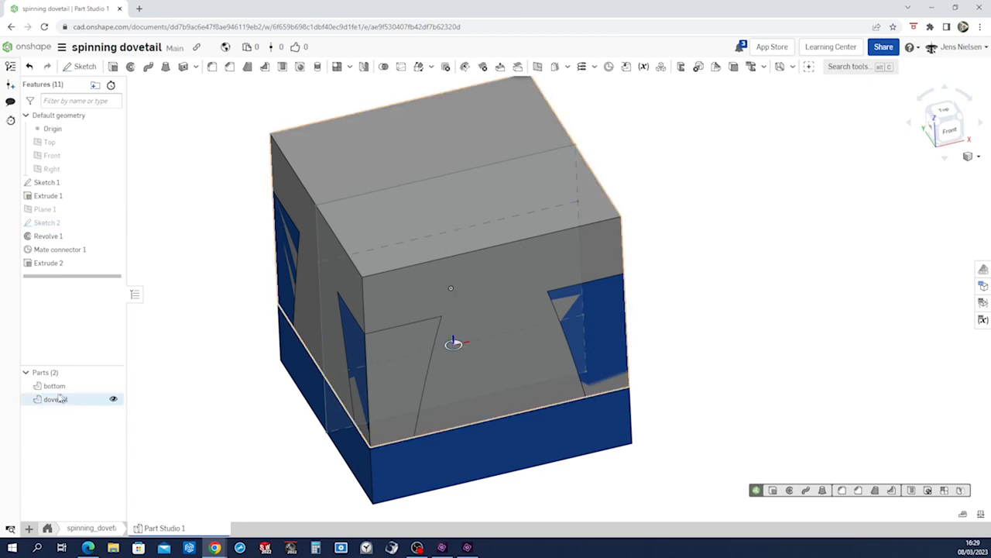
Give the dovetail part an orange appearance to distinguish it from the blue bottom.
right_click(56, 398)
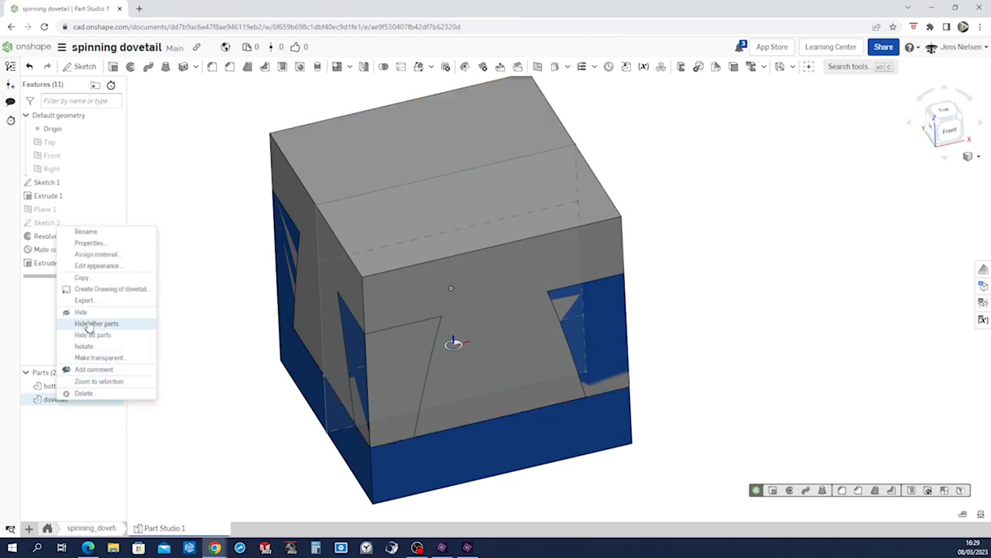
left_click(96, 267)
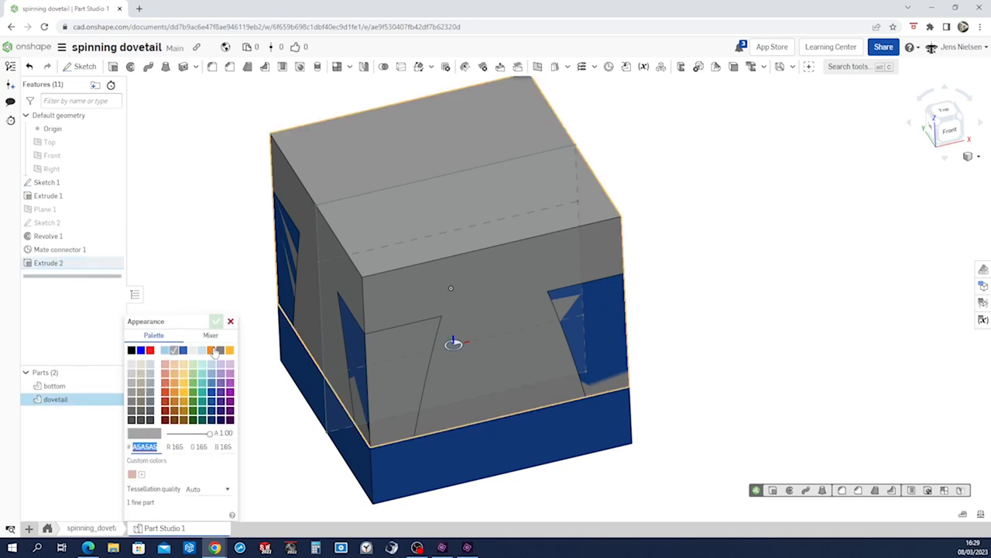
left_click(229, 350)
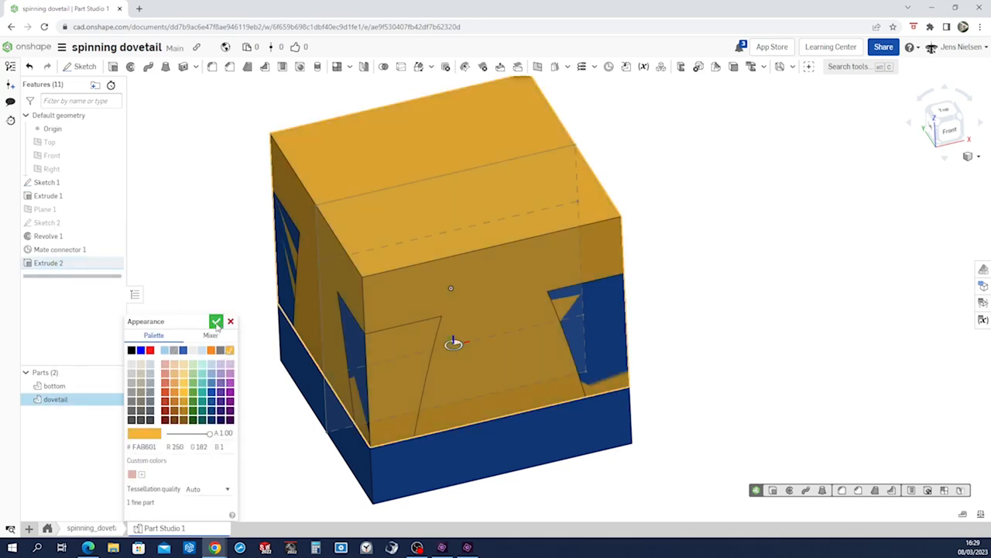
left_click(231, 321)
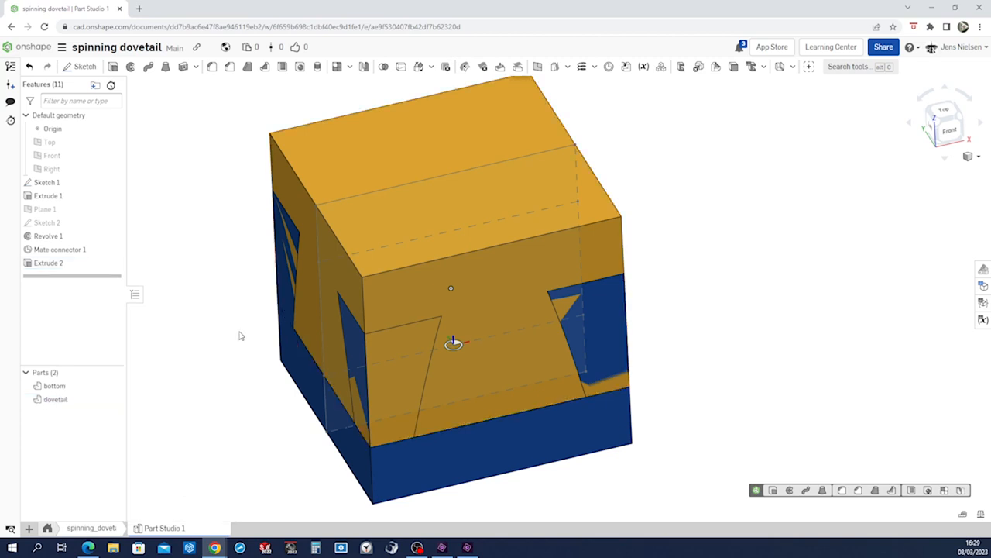
Boolean-subtract bottom from dovetail with Keep tools, so both parts interlock.
left_click(384, 66)
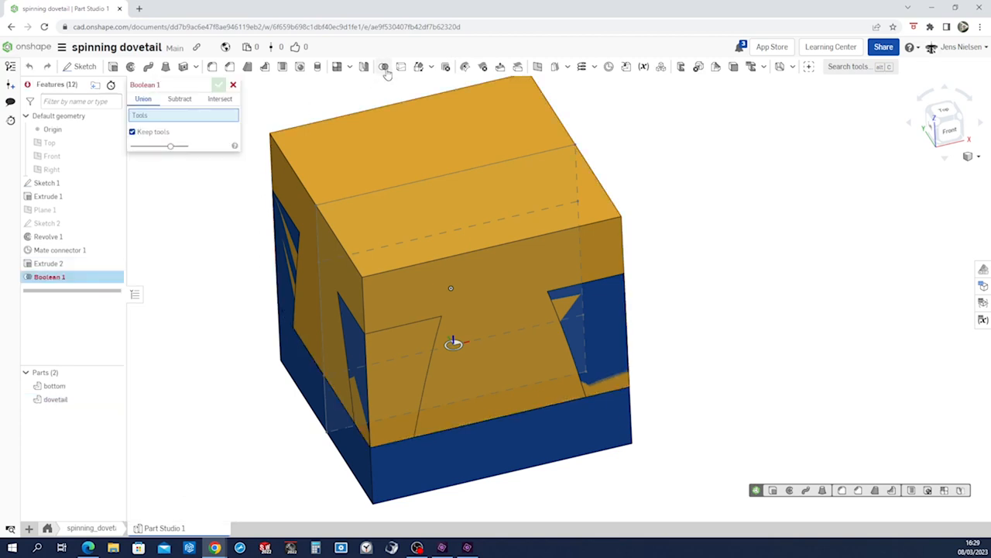
left_click(180, 99)
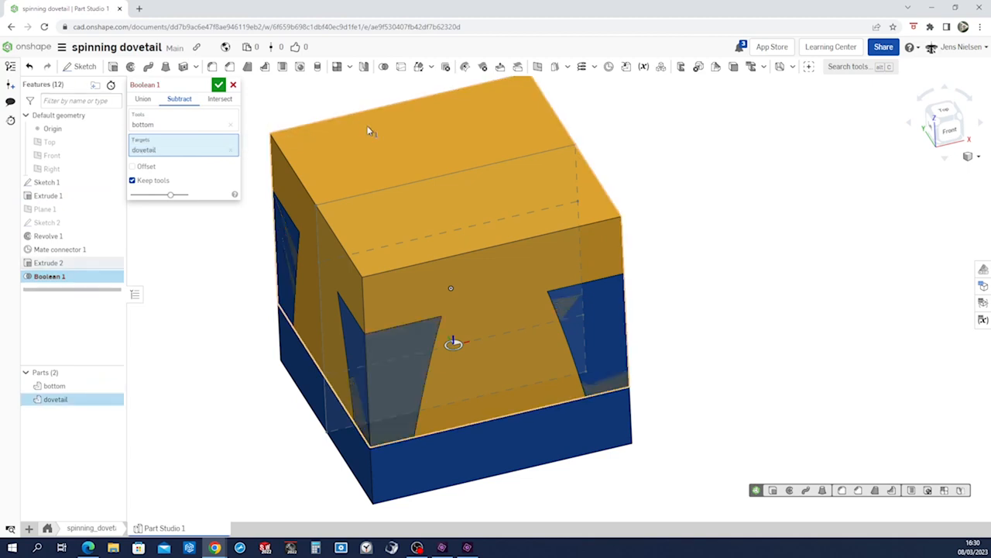
mouse_move(155, 186)
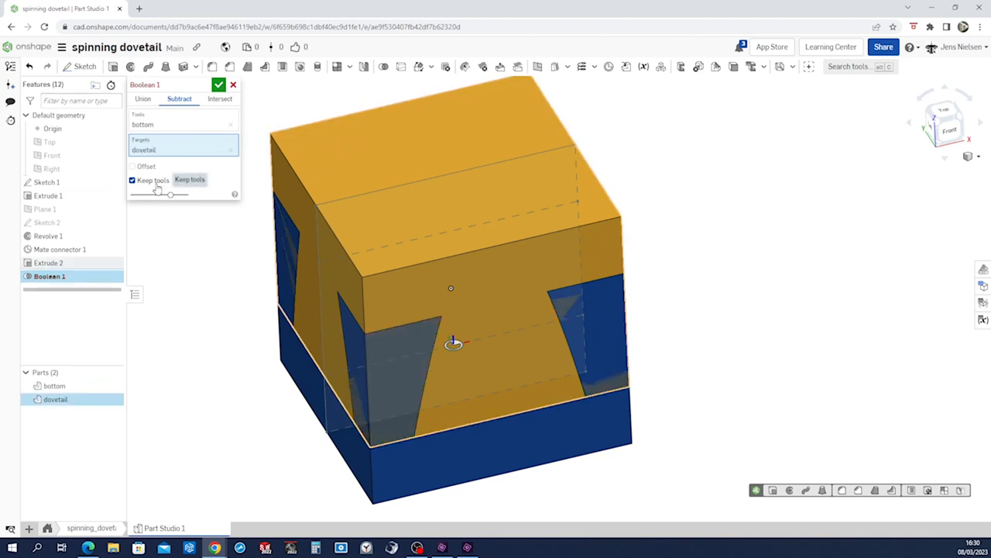
left_click(220, 84)
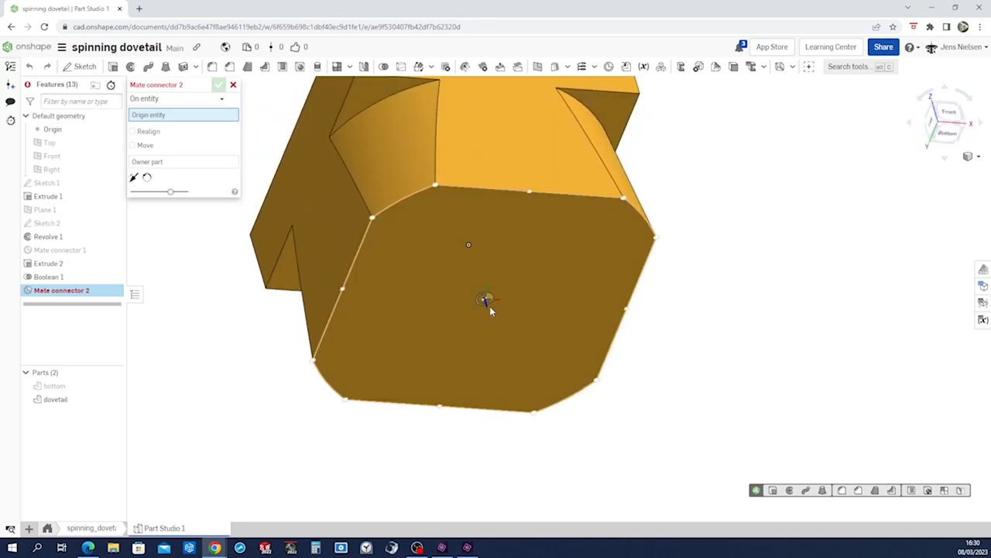
Place Mate connector 2 at the centre of the dovetail's bottom face.
left_click(483, 301)
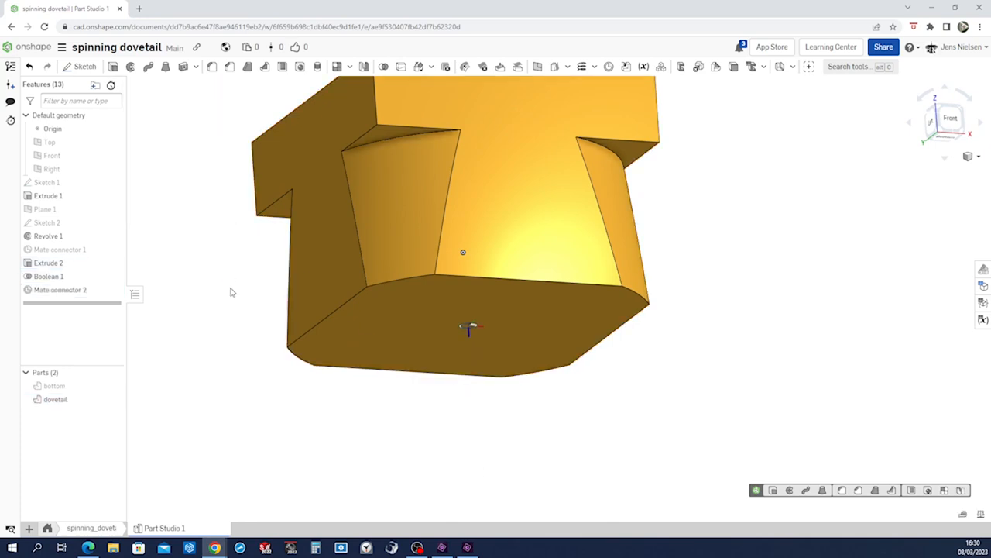
left_click(113, 386)
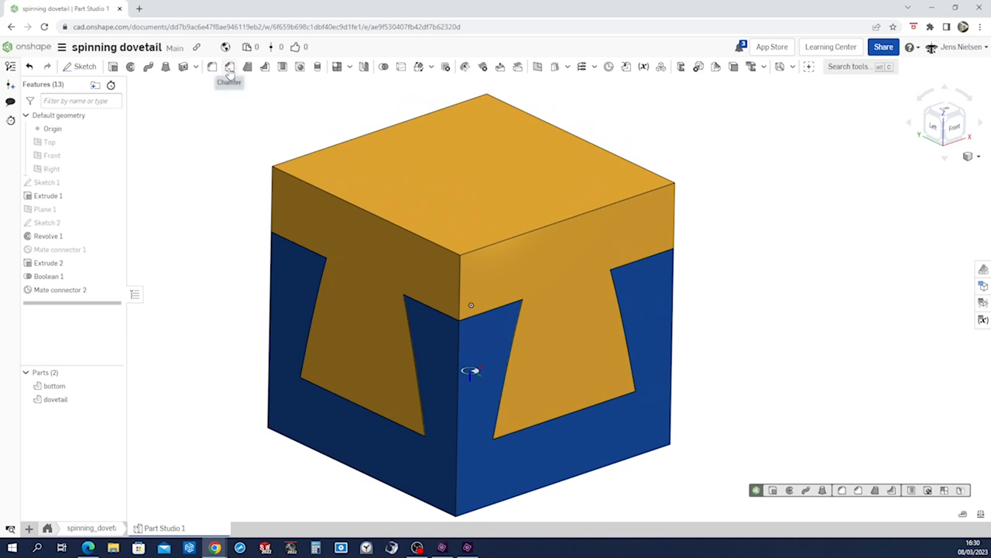
Add a 2 mm equal-distance chamfer to the block's top and bottom outer edges.
left_click(229, 67)
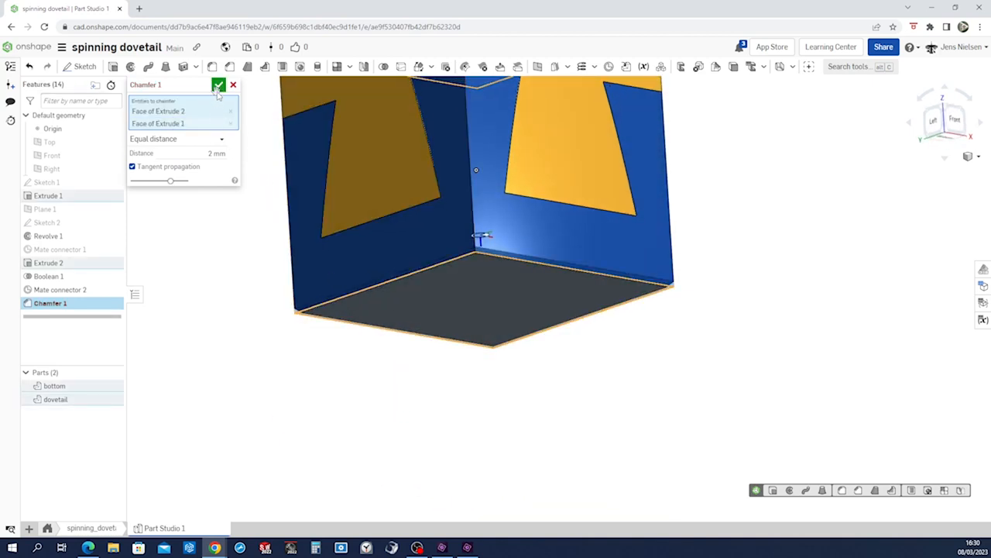
left_click(219, 84)
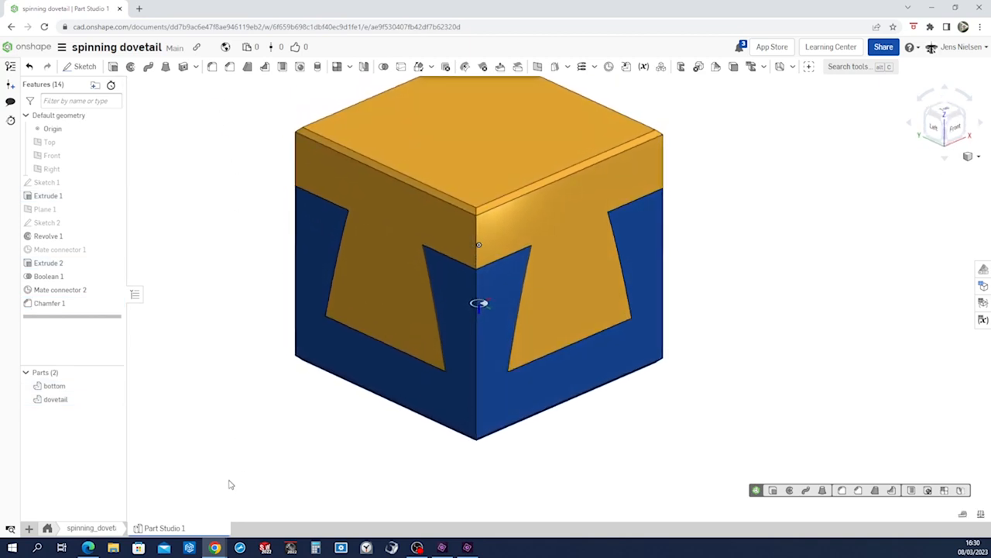
left_click(28, 527)
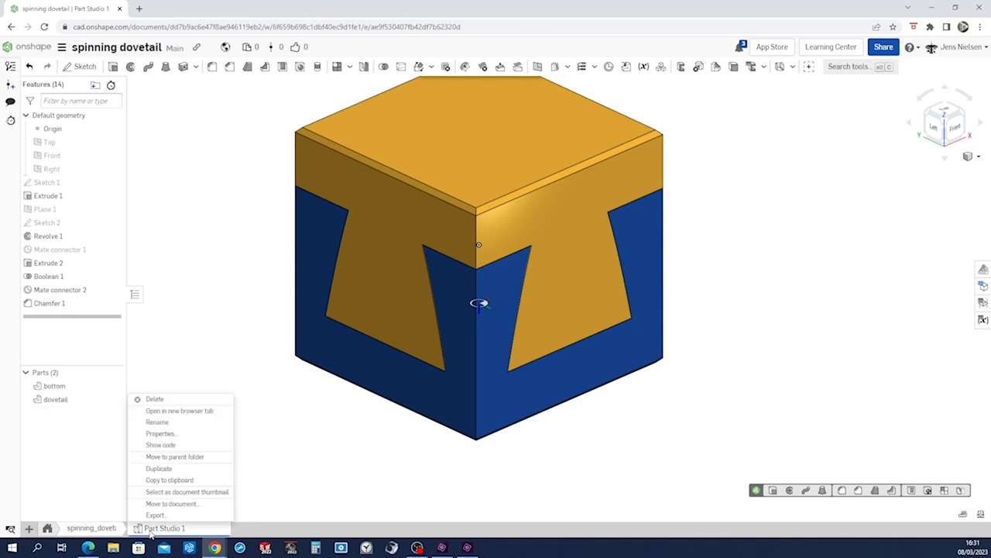
Rename Part Studio 1 to 'dovetail_spinning'.
left_click(158, 422)
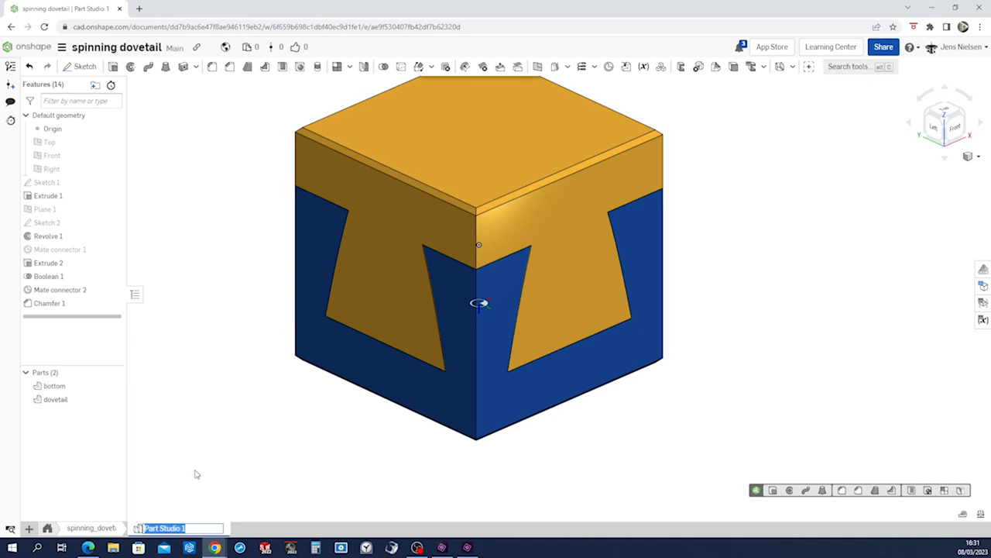
type("dovetail_spinning")
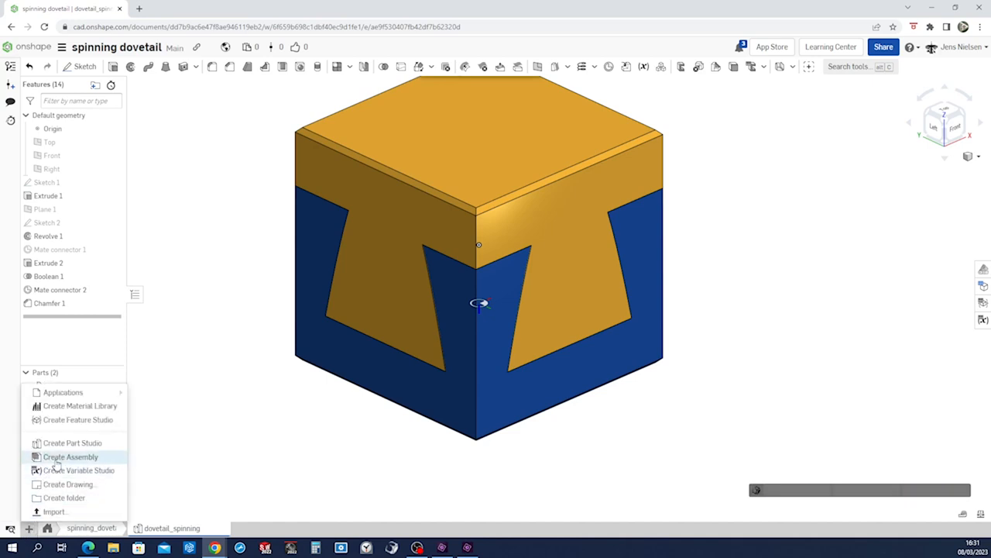
Create an assembly and insert the bottom and dovetail parts from dovetail_spinning.
left_click(71, 455)
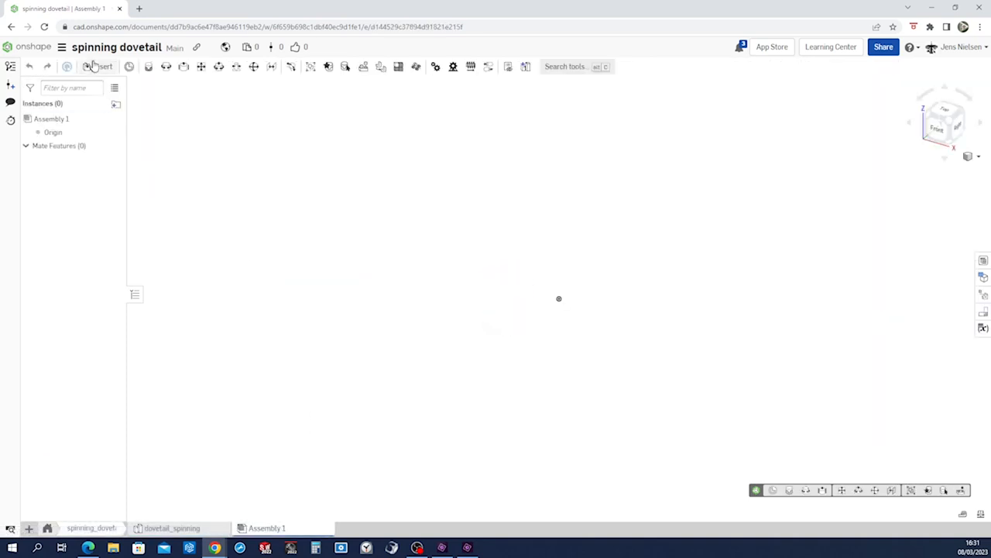
left_click(102, 65)
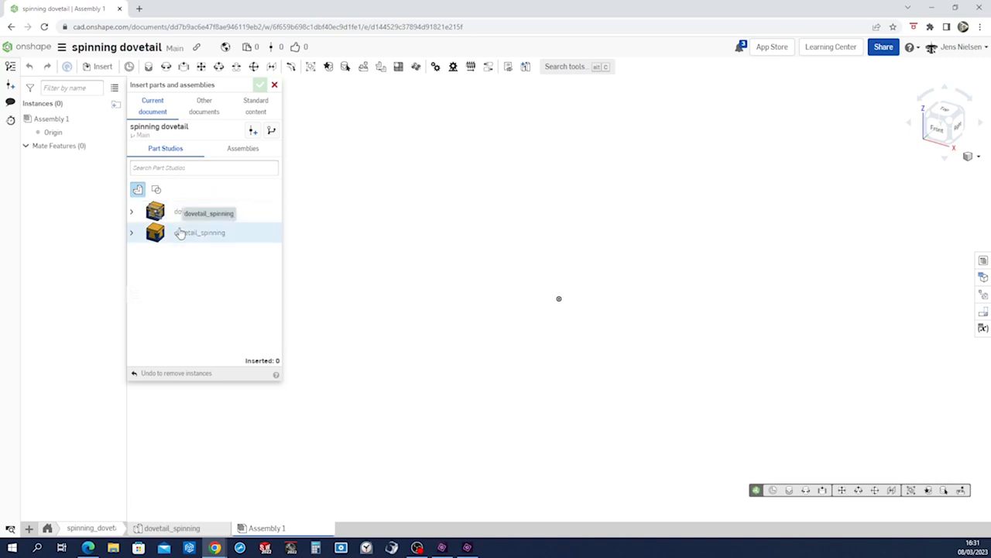
left_click(198, 232)
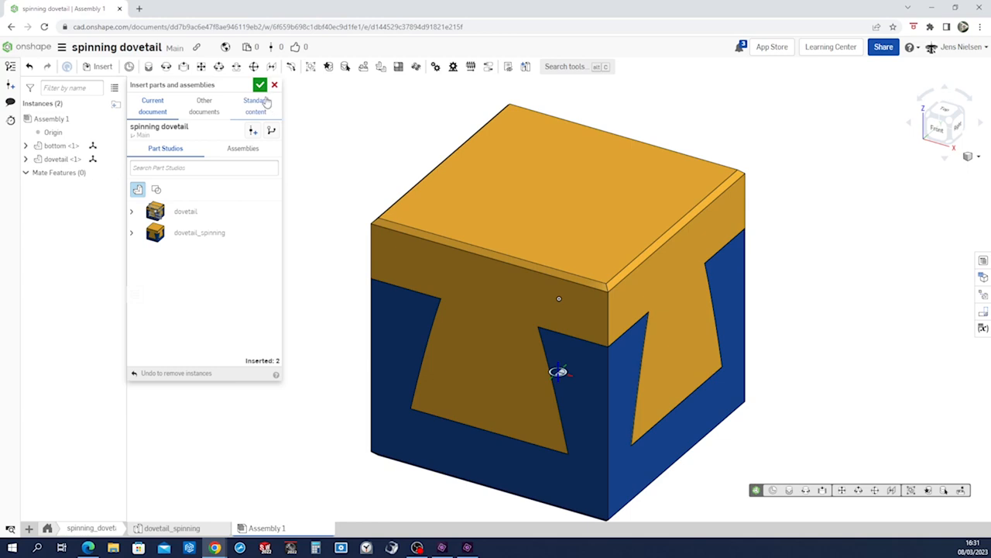
left_click(261, 83)
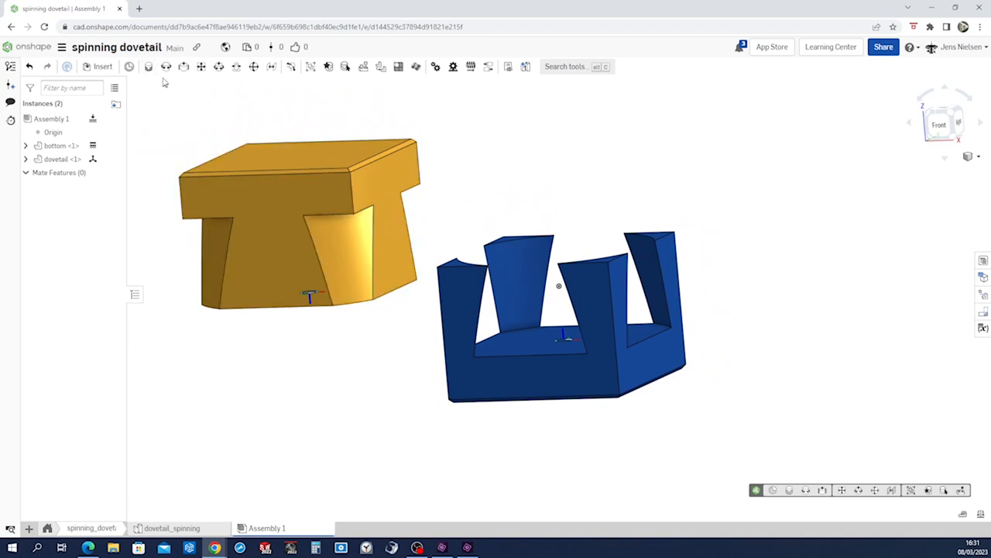
mouse_move(166, 66)
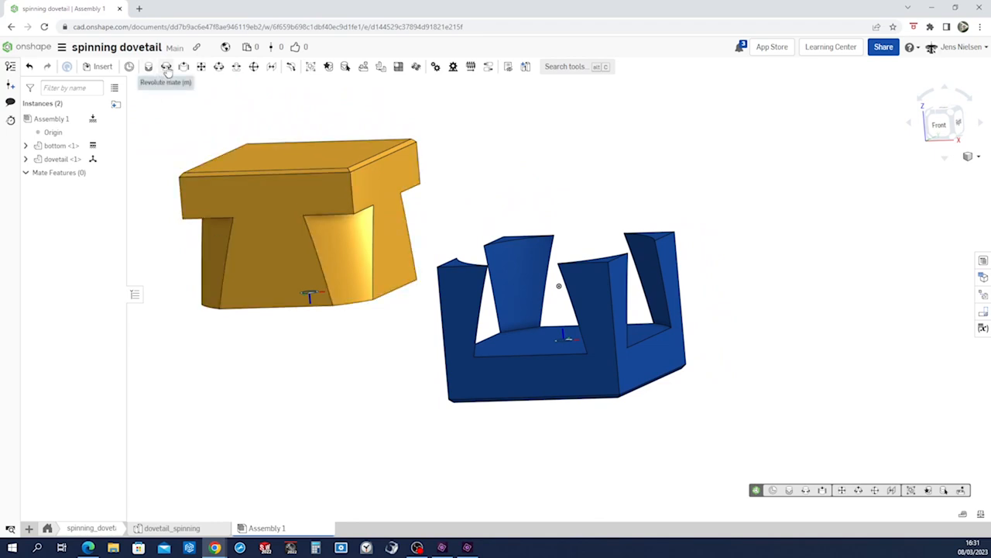
Join bottom's Mate connector 1 and dovetail's Mate connector 2 with a revolute mate.
left_click(165, 65)
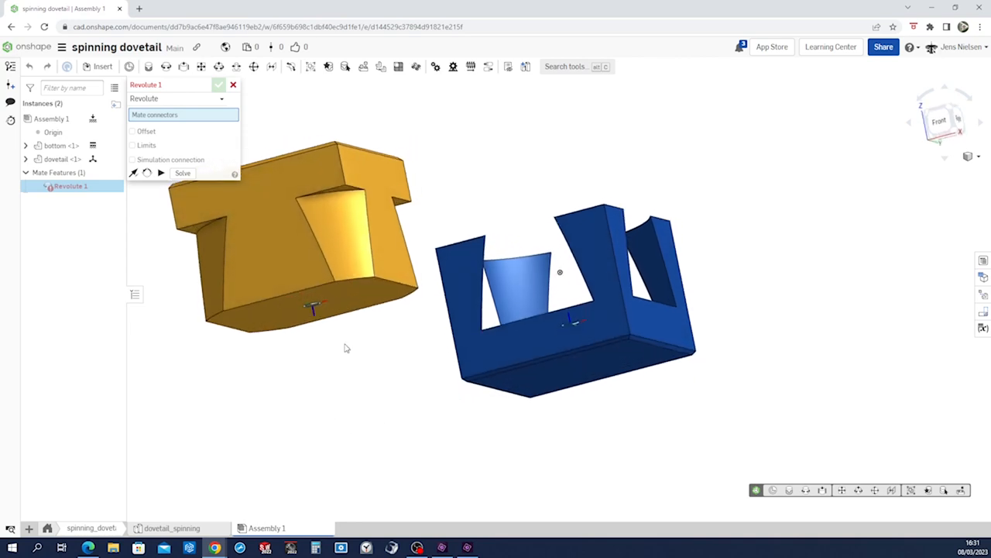
left_click(25, 146)
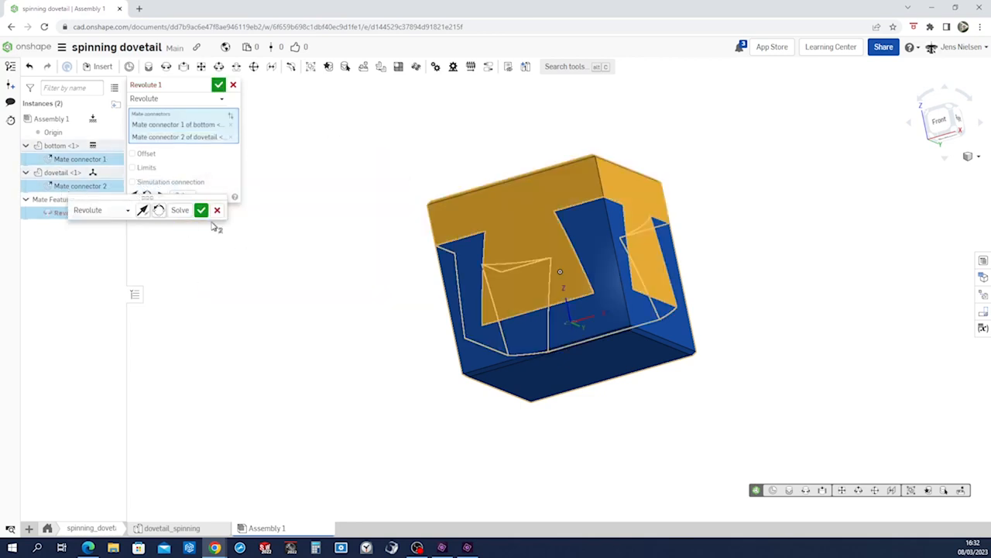
left_click(202, 211)
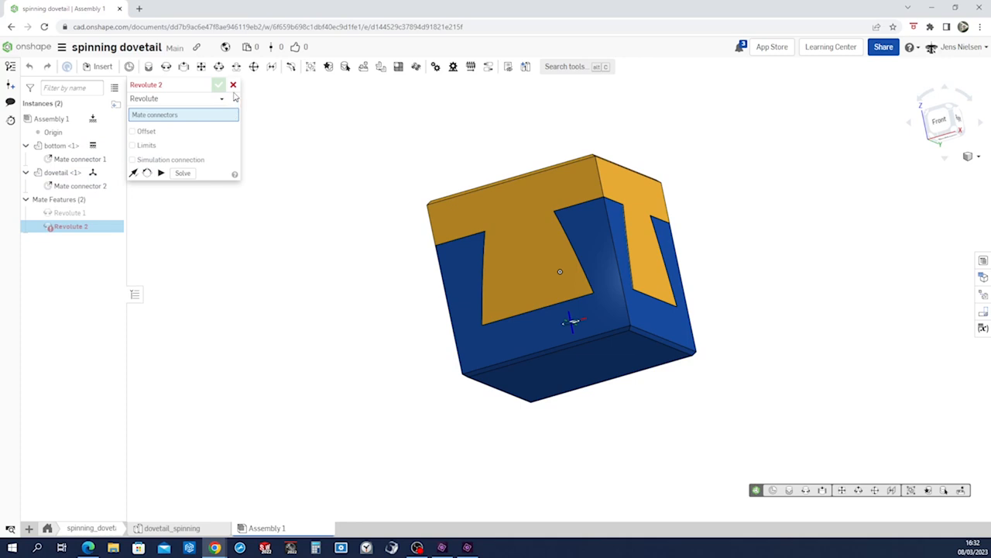
left_click(233, 83)
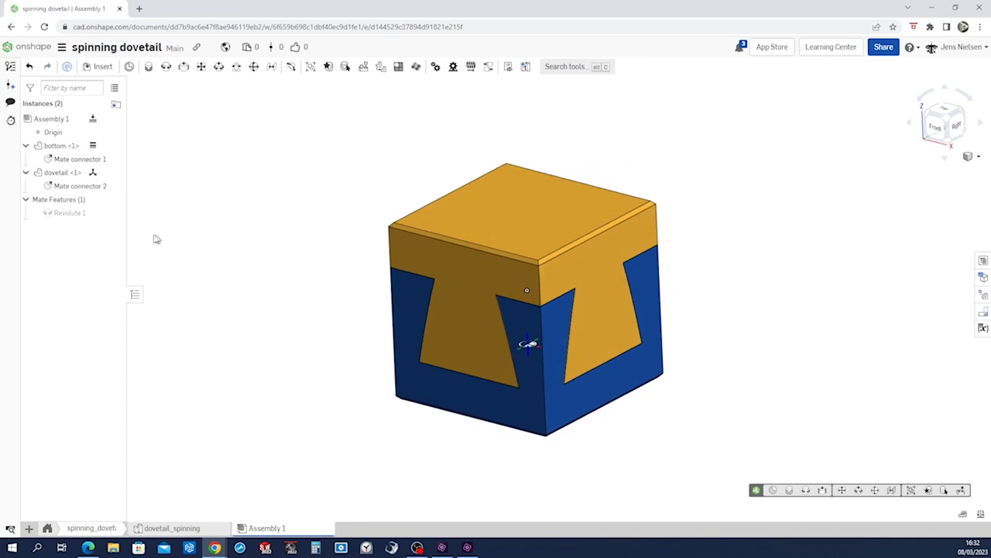
Animate Revolute 1 so the orange dovetail spins on the base, then stop playback.
right_click(70, 212)
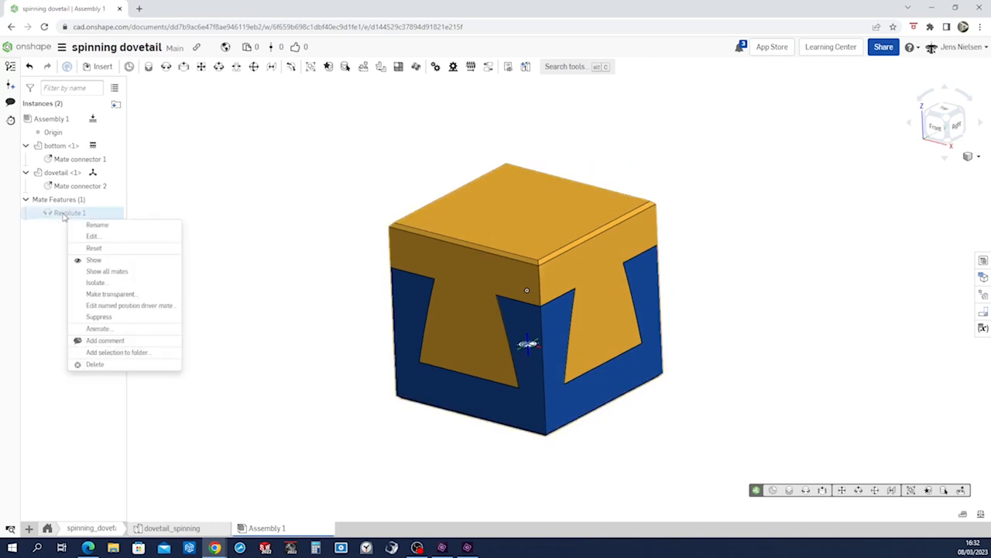
mouse_move(105, 341)
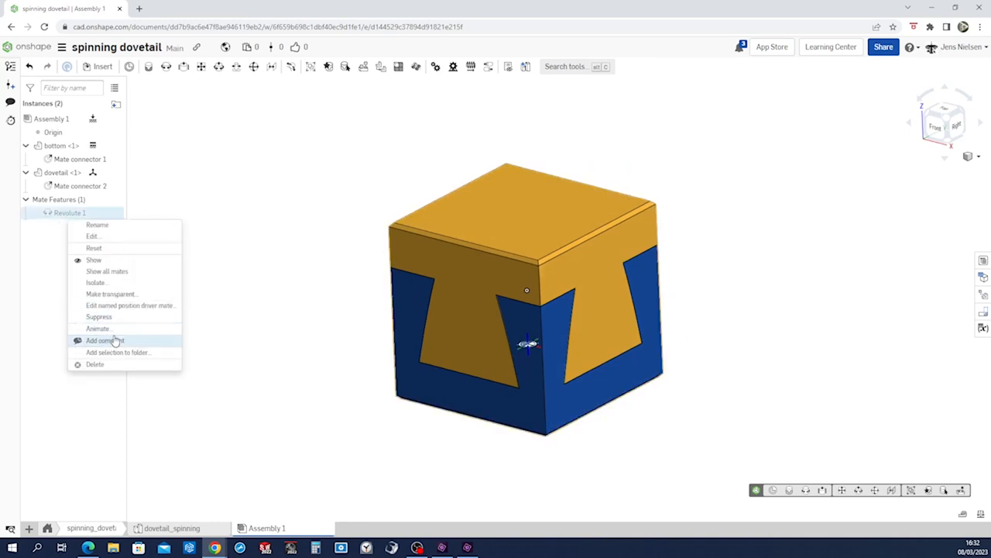
left_click(97, 329)
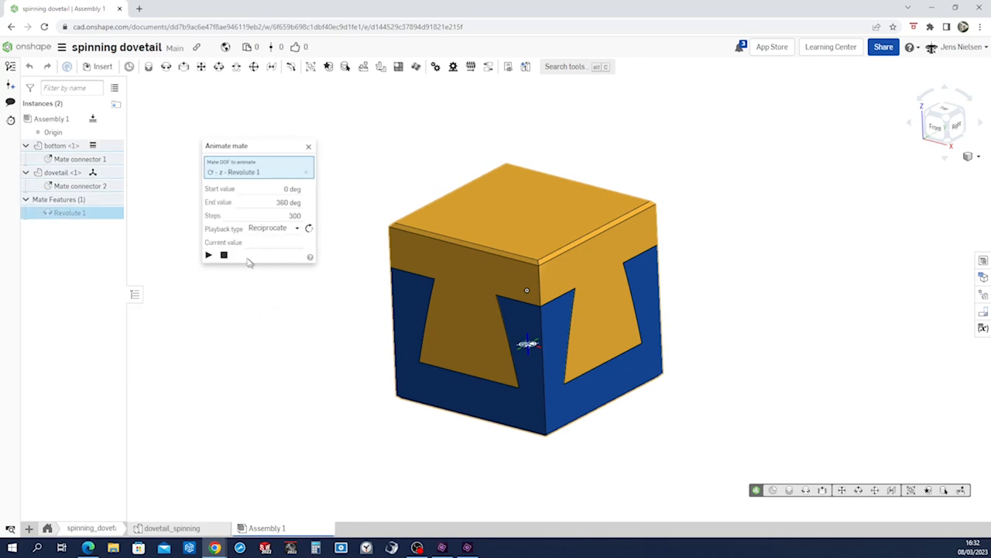
left_click(207, 254)
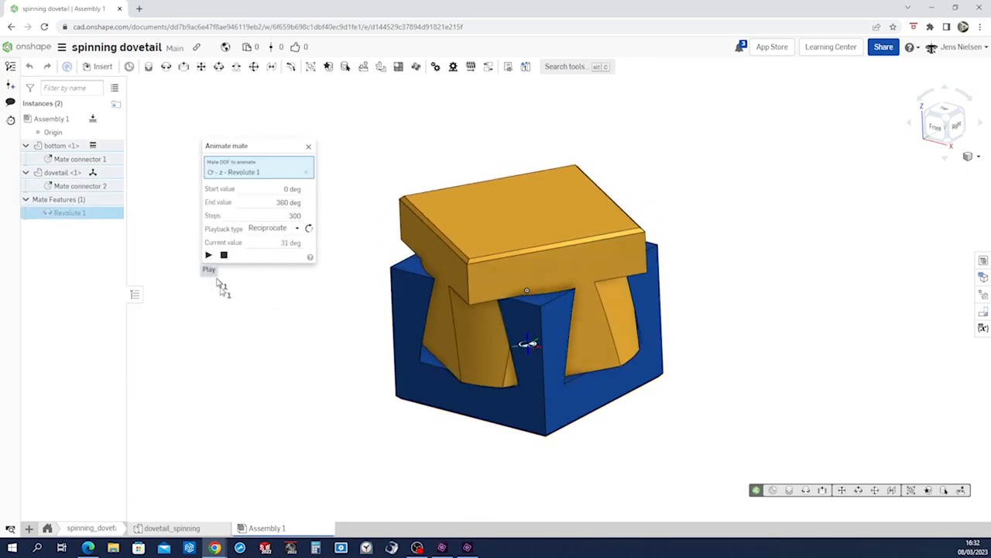
left_click(207, 255)
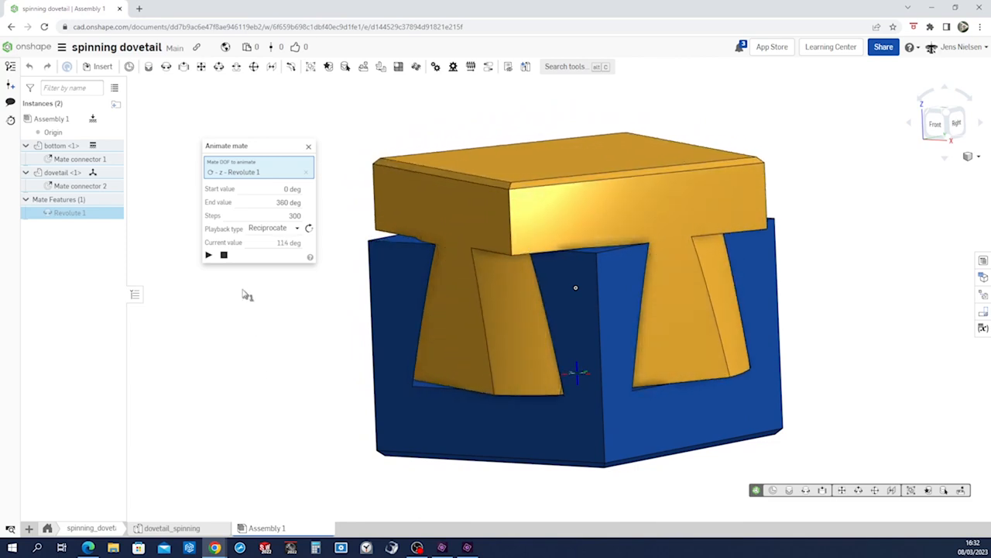
left_click(207, 254)
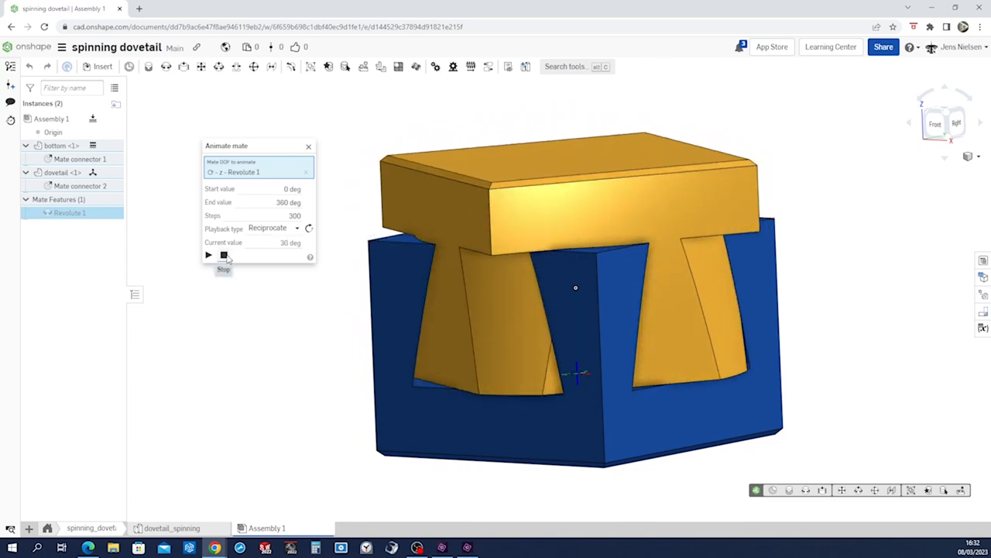